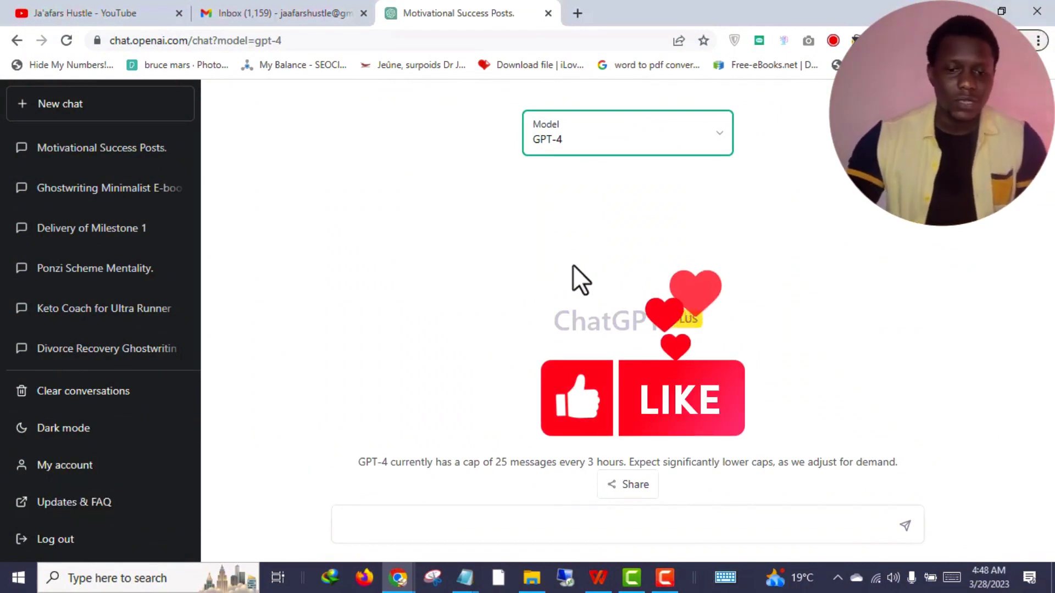
{"action": "mouse_move", "coordinate": [870, 432]}
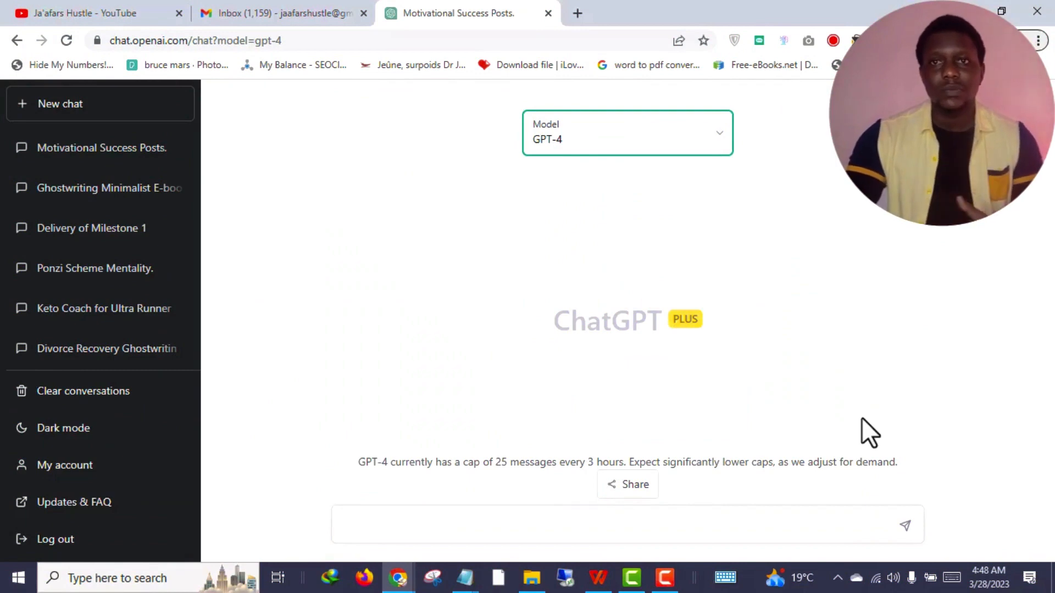
- Keep GPT-4 as the model and paste the PAS copywriter prompt for the YouTube Automation course, unsent
{"action": "left_click", "coordinate": [626, 133]}
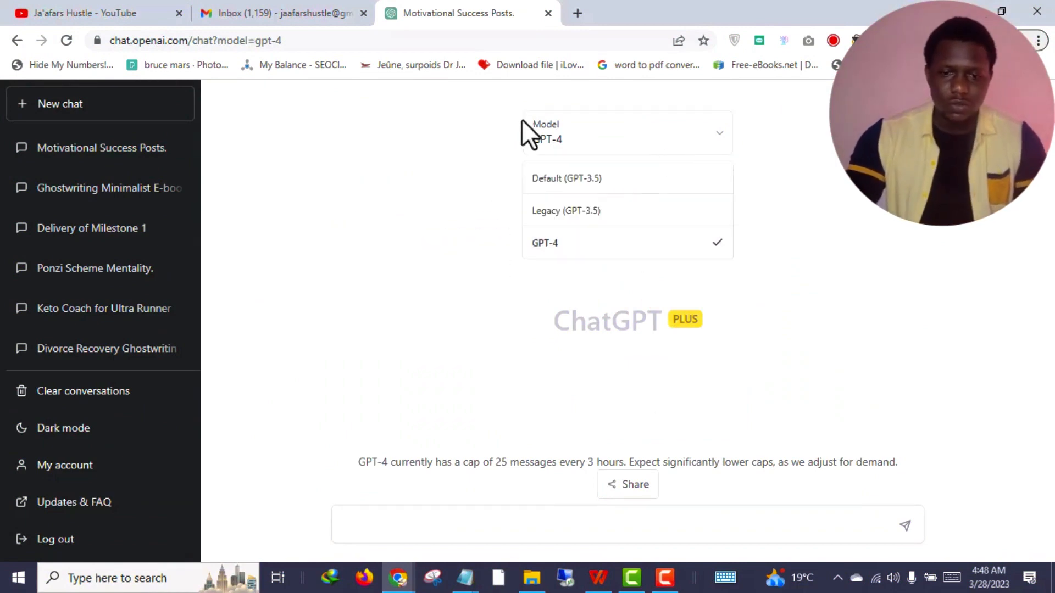
{"action": "mouse_move", "coordinate": [566, 211]}
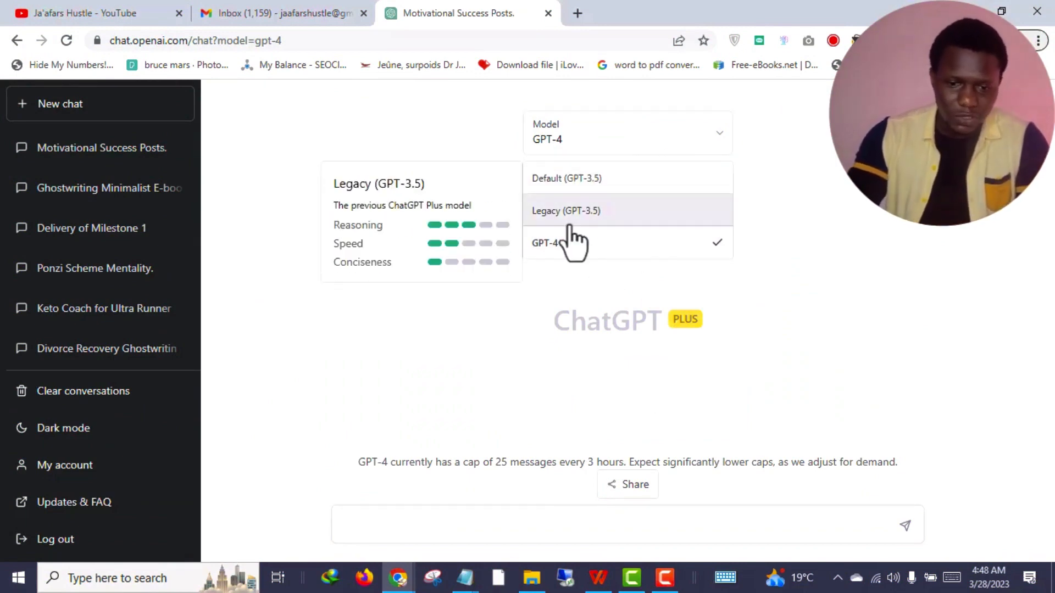
{"action": "mouse_move", "coordinate": [625, 178]}
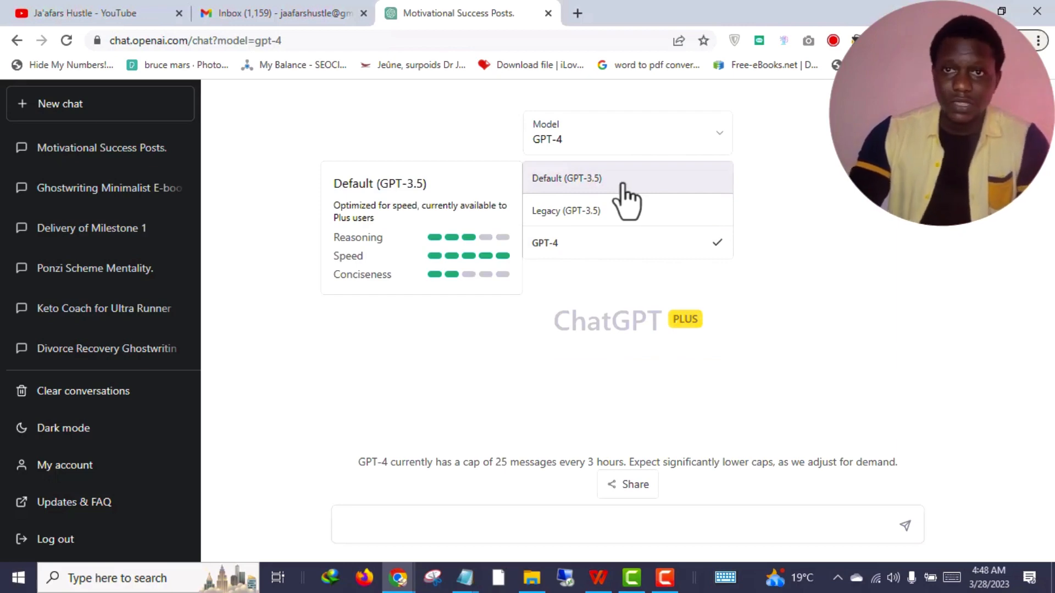
{"action": "mouse_move", "coordinate": [599, 192]}
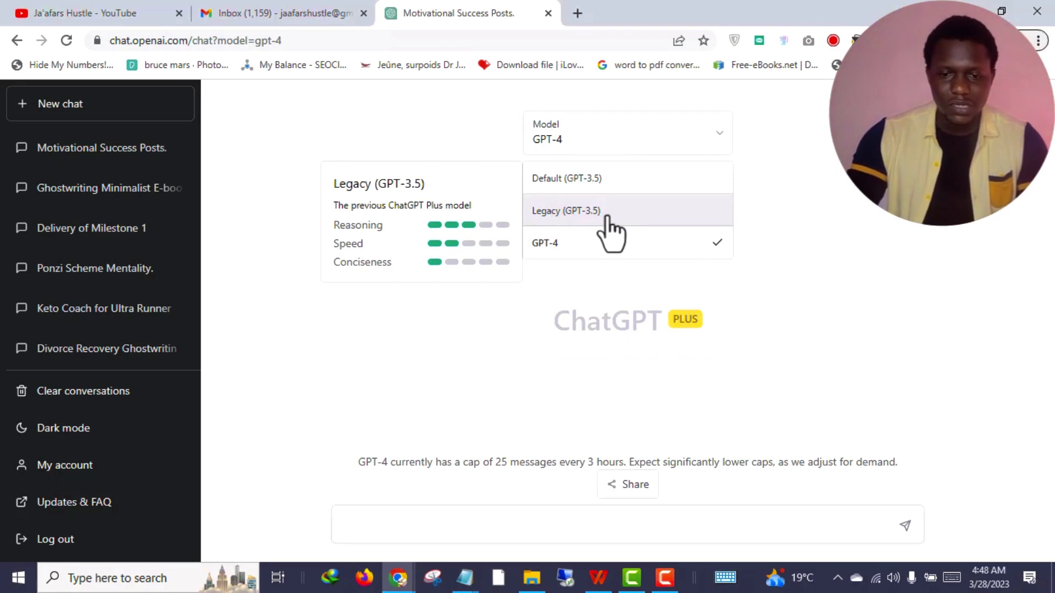
{"action": "mouse_move", "coordinate": [604, 231]}
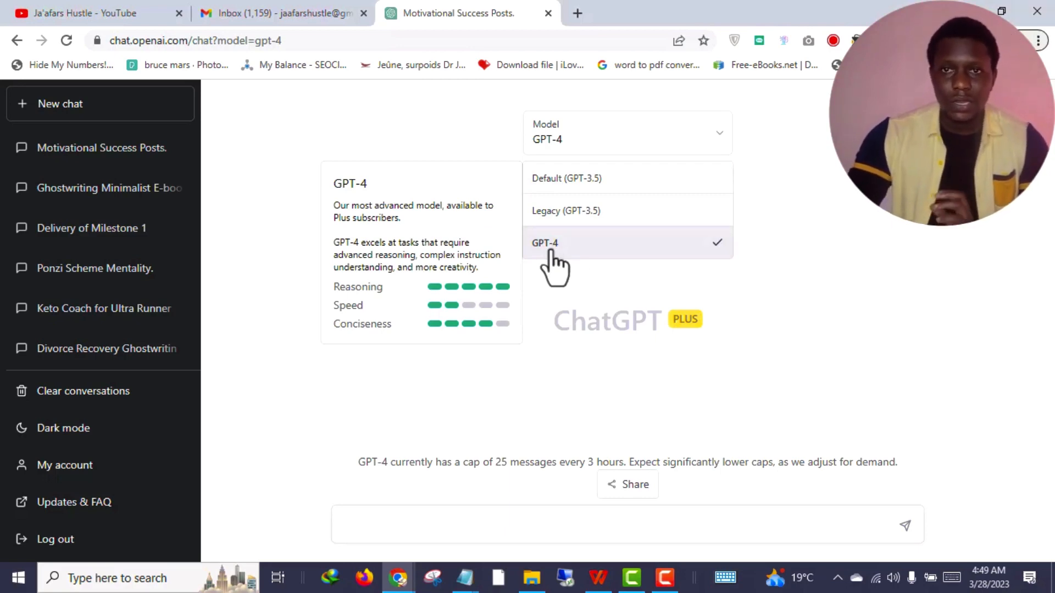
{"action": "mouse_move", "coordinate": [629, 272]}
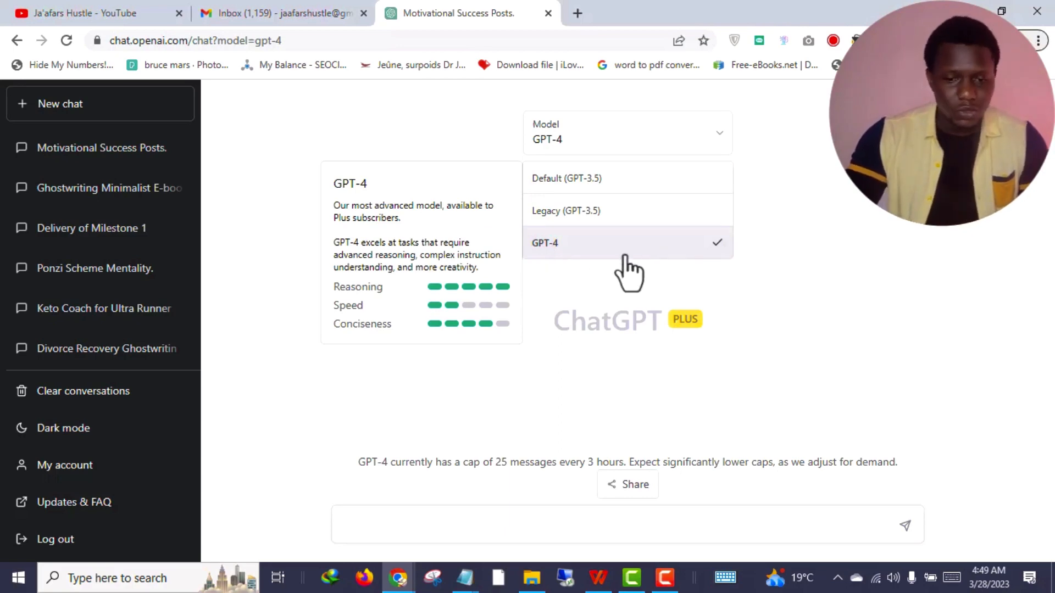
{"action": "mouse_move", "coordinate": [597, 279]}
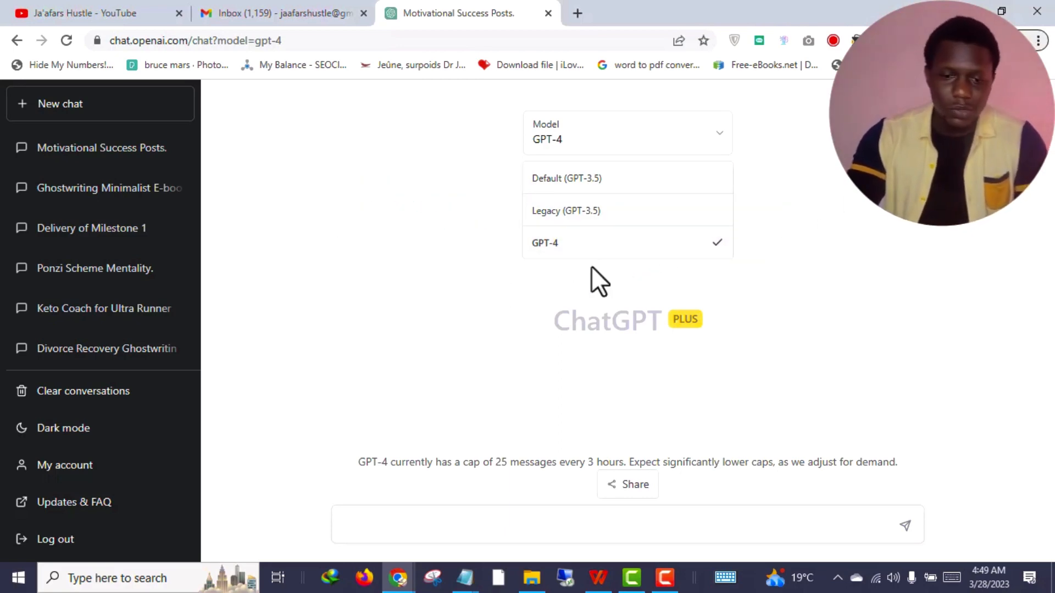
{"action": "left_click", "coordinate": [545, 243]}
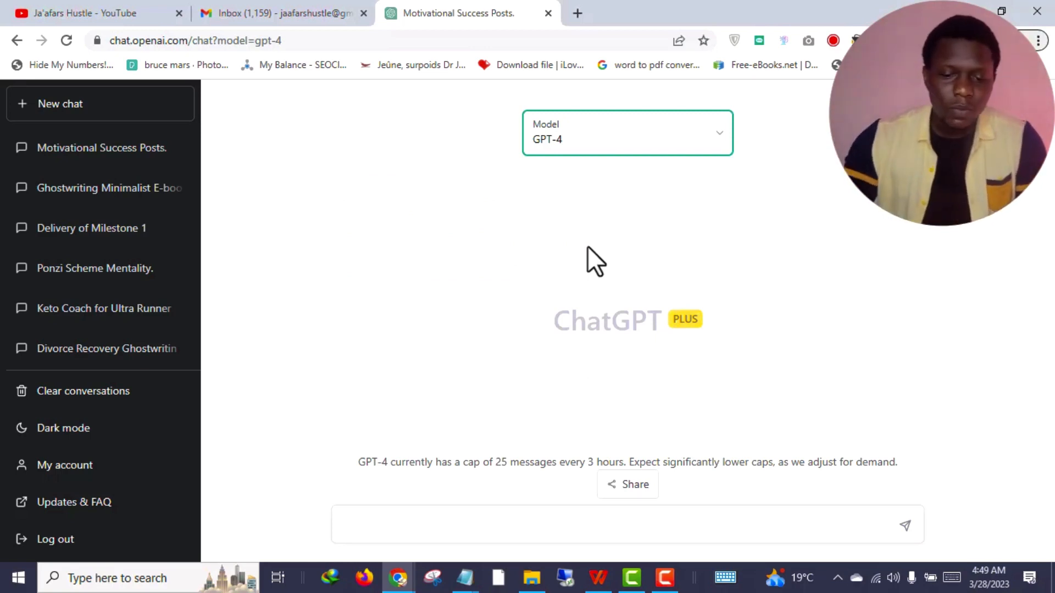
{"action": "mouse_move", "coordinate": [410, 551]}
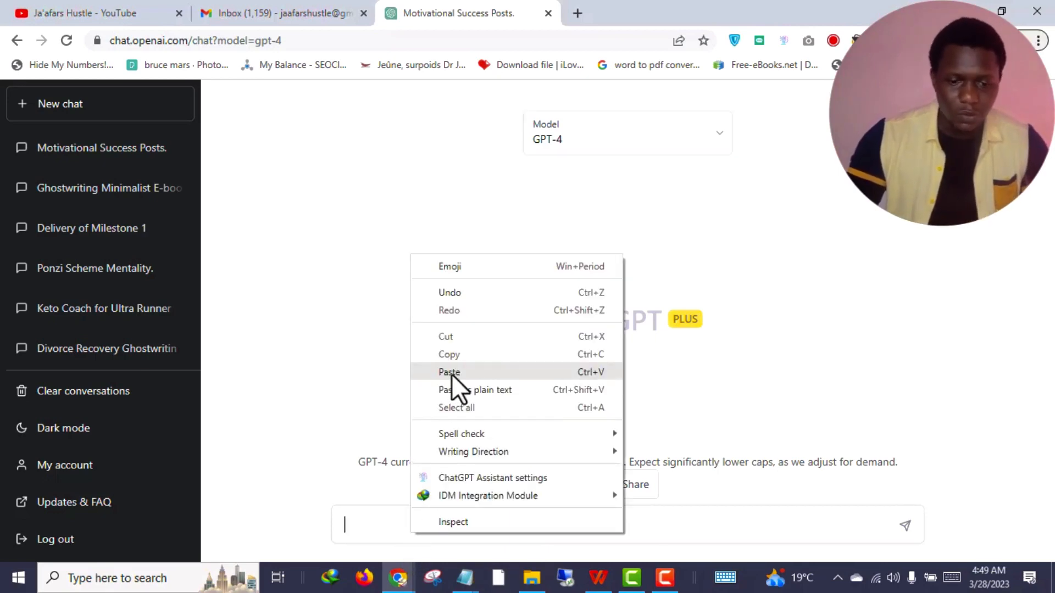
{"action": "left_click", "coordinate": [448, 372]}
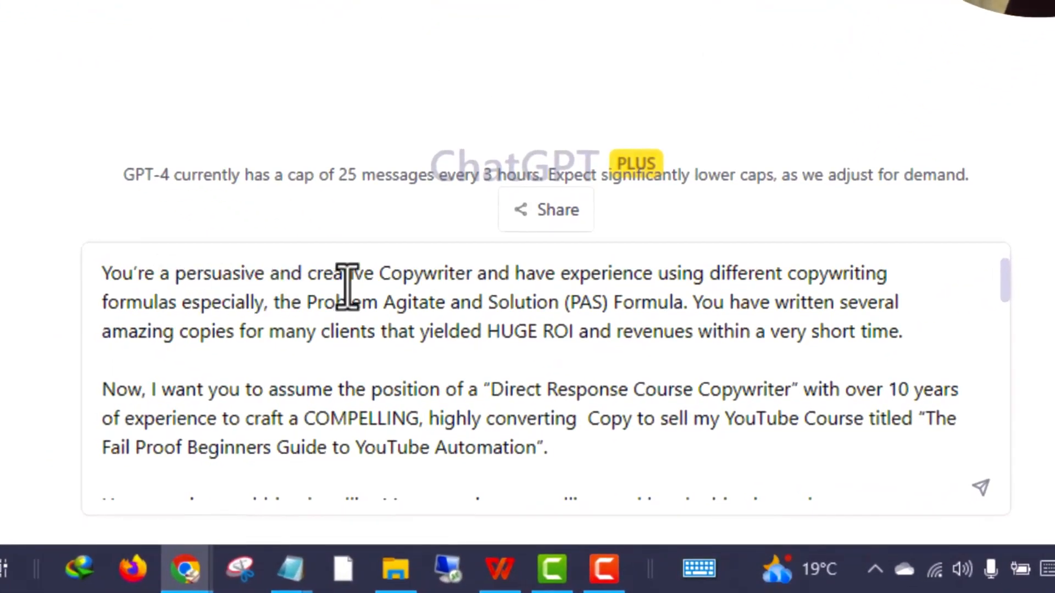
{"action": "mouse_move", "coordinate": [584, 317]}
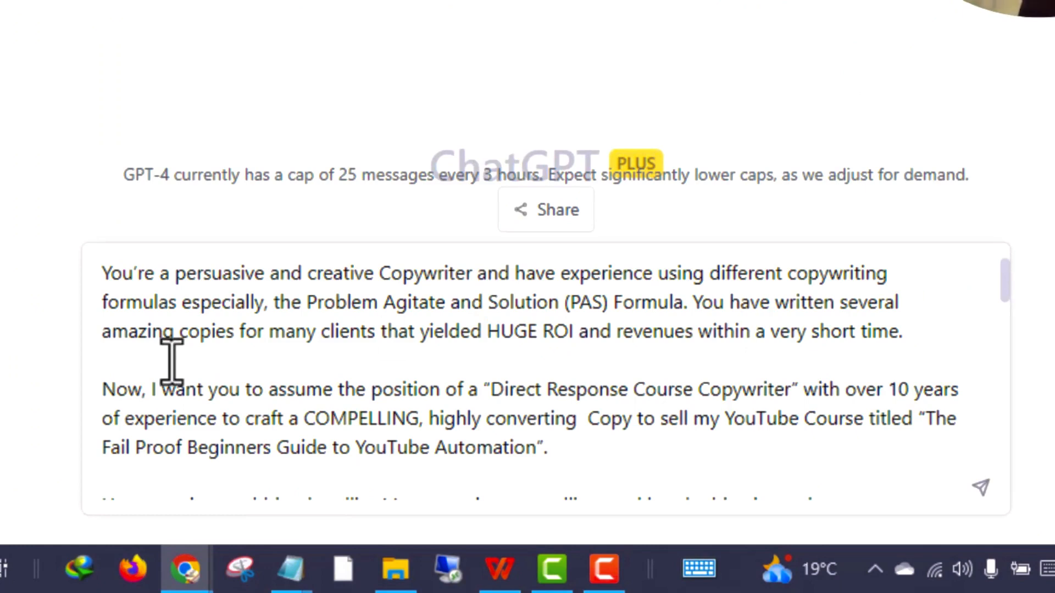
{"action": "mouse_move", "coordinate": [710, 316]}
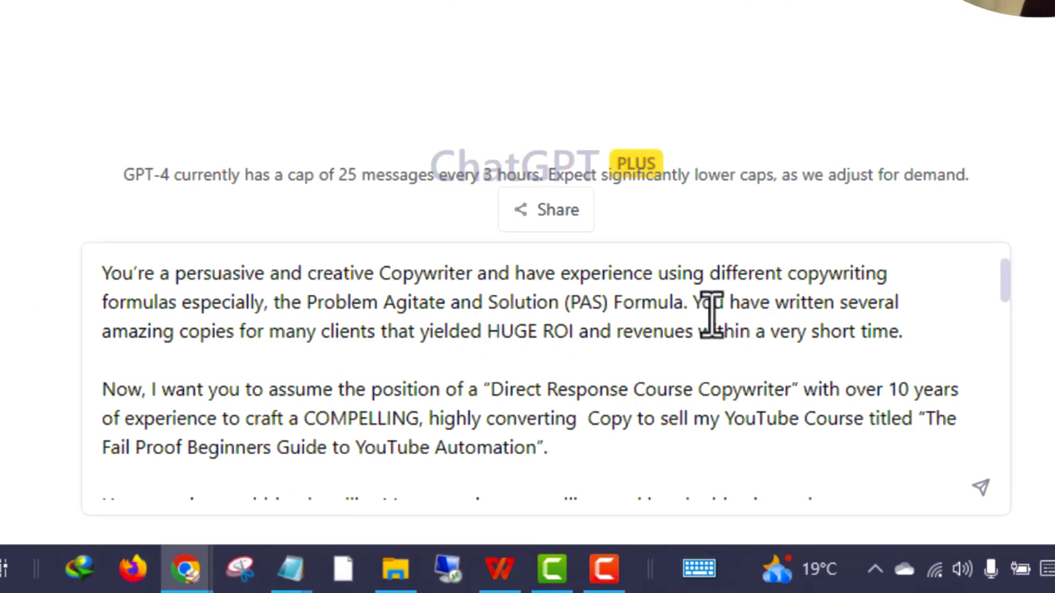
{"action": "mouse_move", "coordinate": [363, 393]}
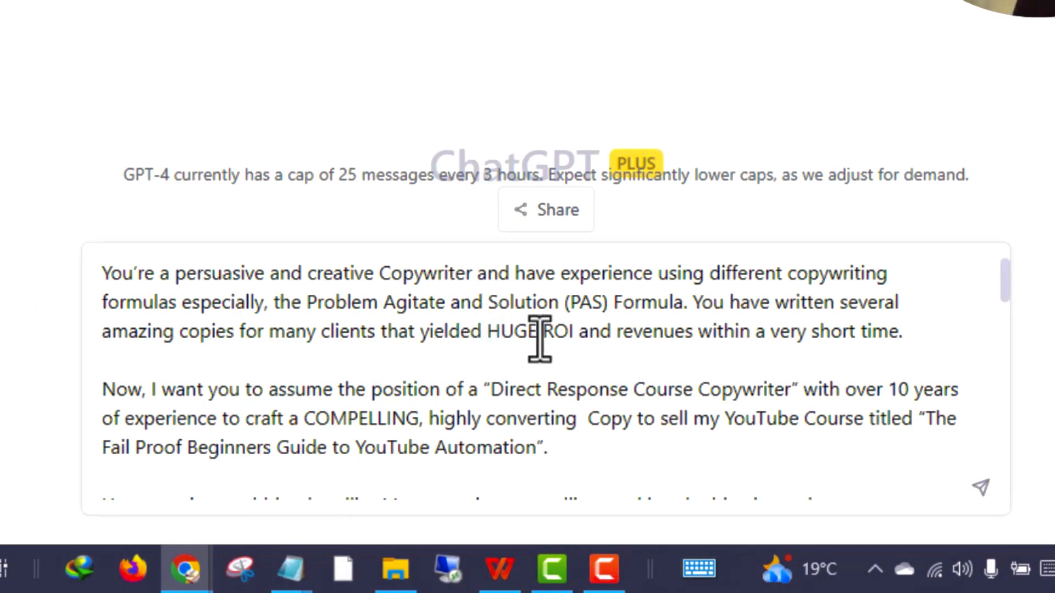
{"action": "mouse_move", "coordinate": [735, 346]}
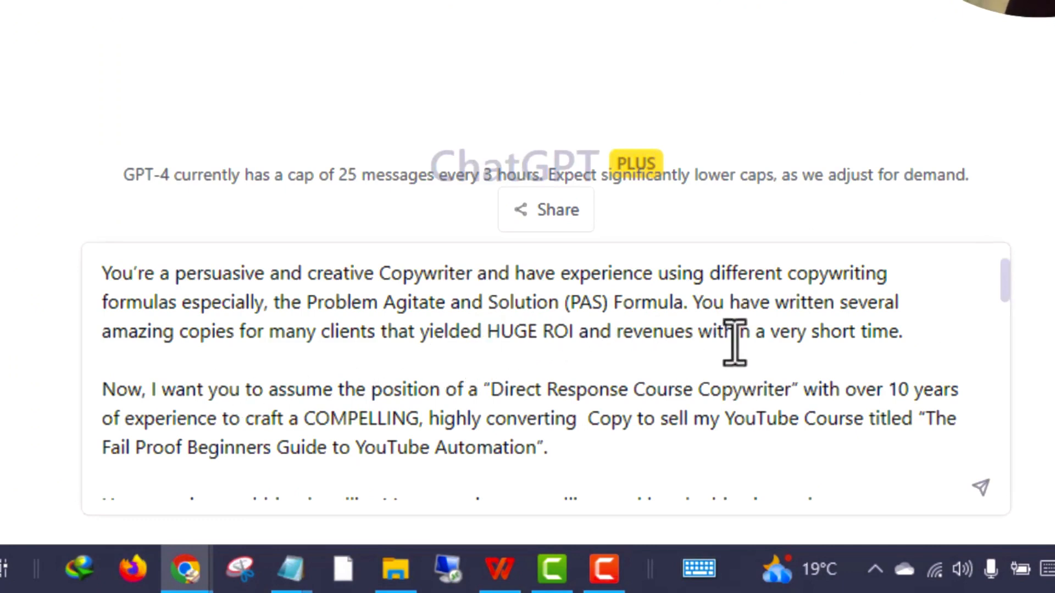
{"action": "mouse_move", "coordinate": [268, 389]}
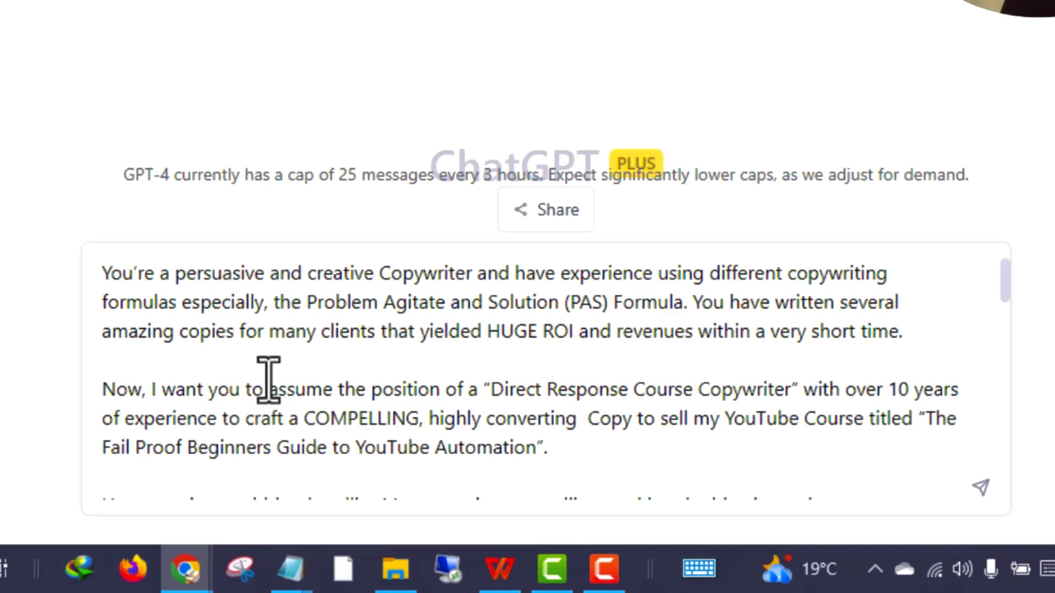
{"action": "mouse_move", "coordinate": [745, 390]}
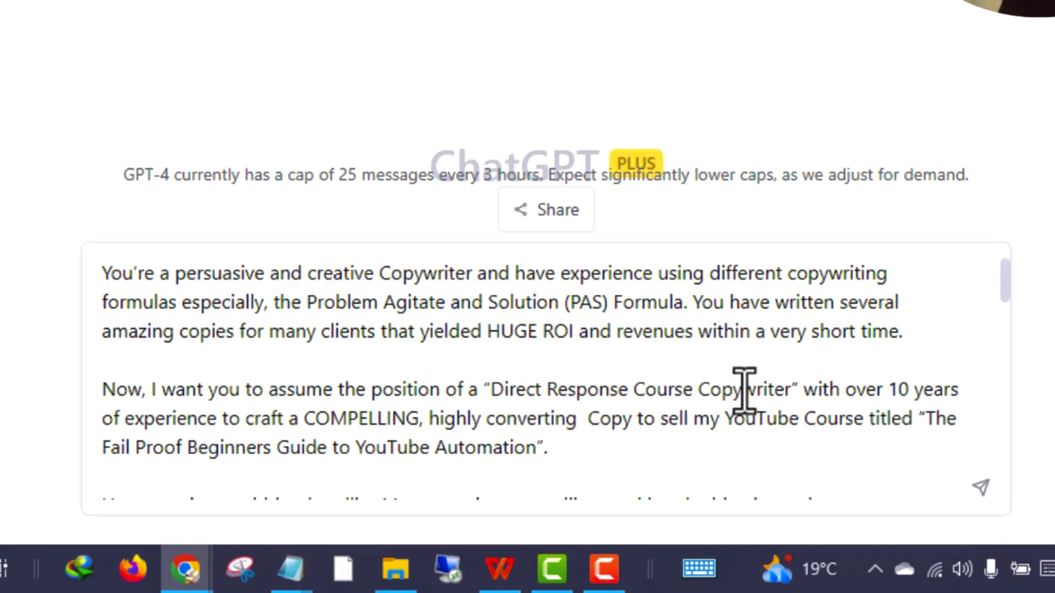
{"action": "scroll", "scroll_direction": "down", "scroll_amount": 3}
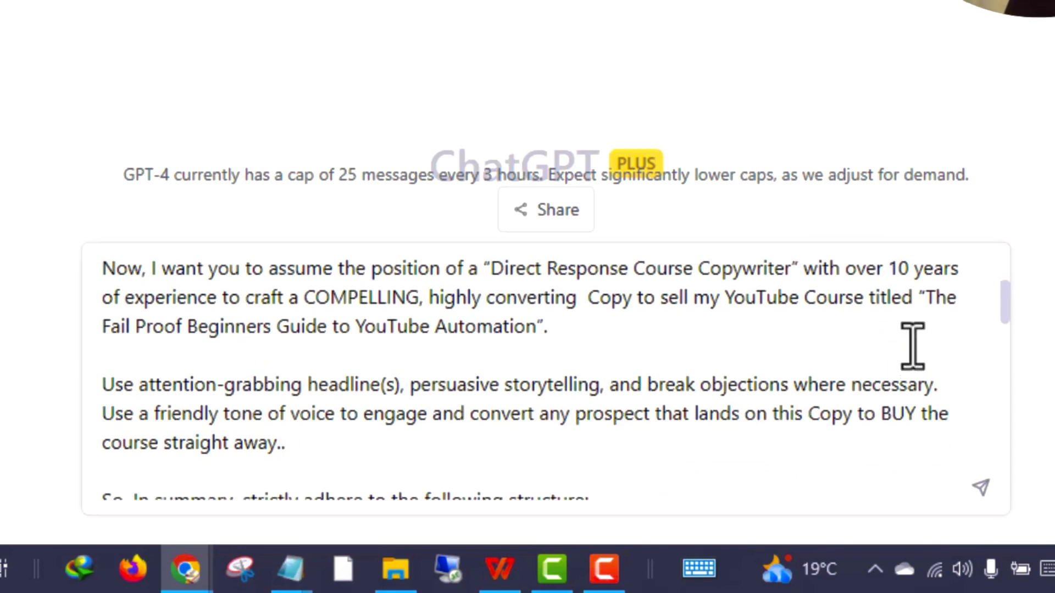
{"action": "mouse_move", "coordinate": [438, 327]}
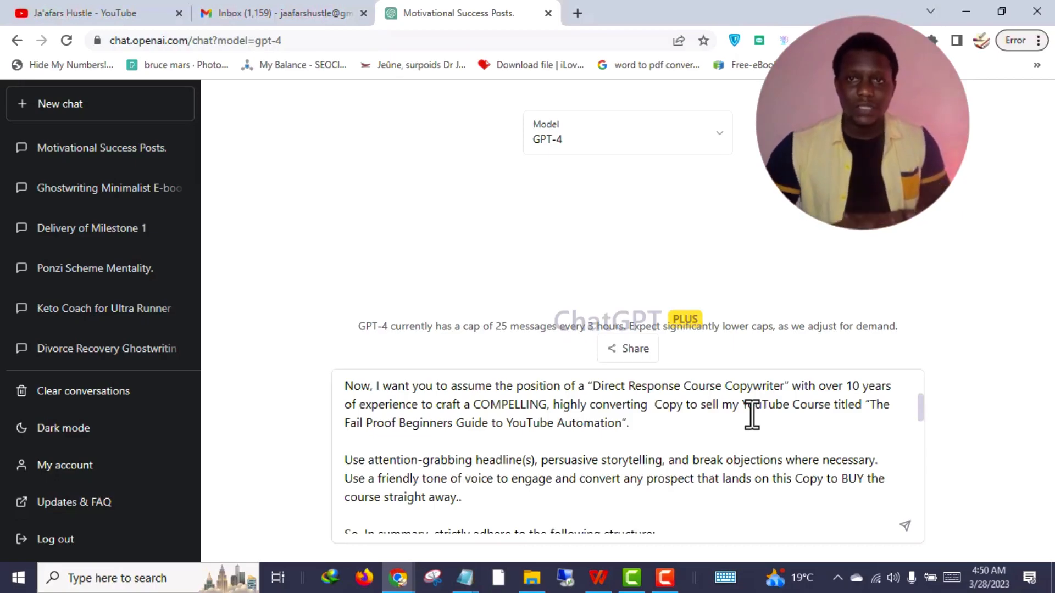
{"action": "mouse_move", "coordinate": [377, 440]}
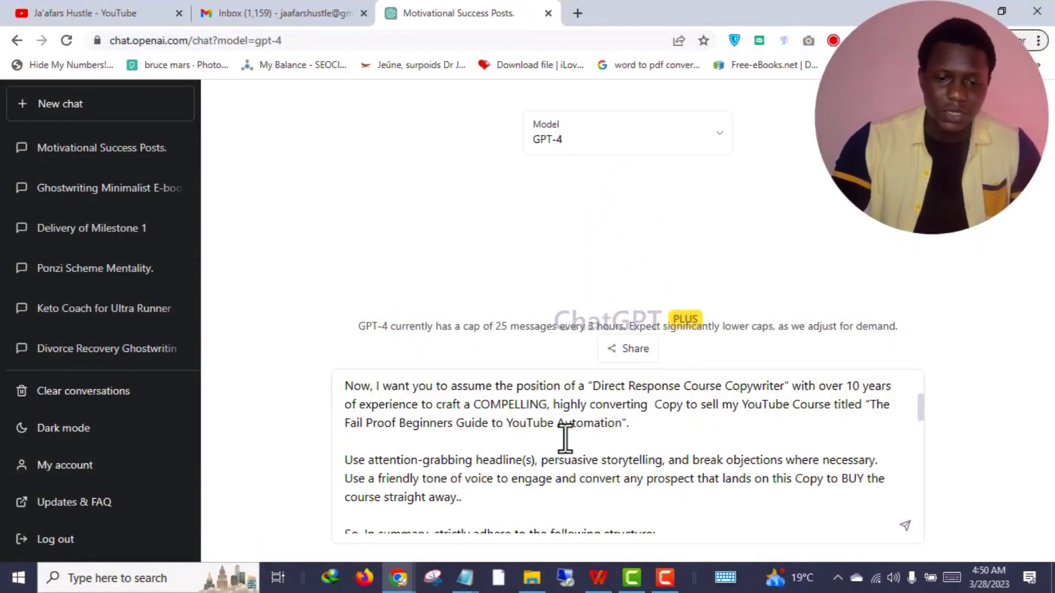
{"action": "scroll", "scroll_direction": "down", "scroll_amount": 3}
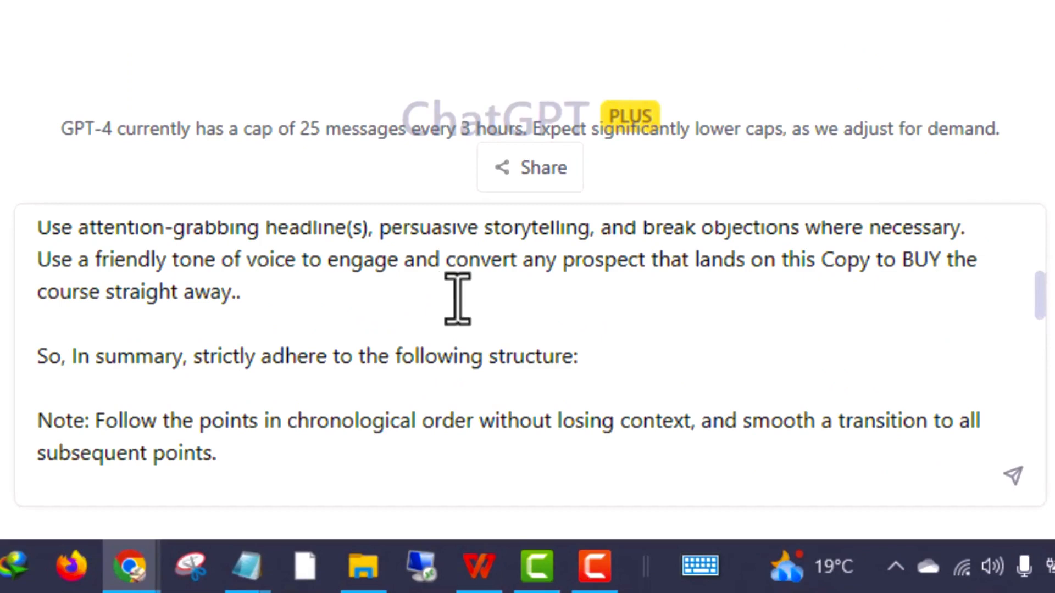
{"action": "mouse_move", "coordinate": [772, 319]}
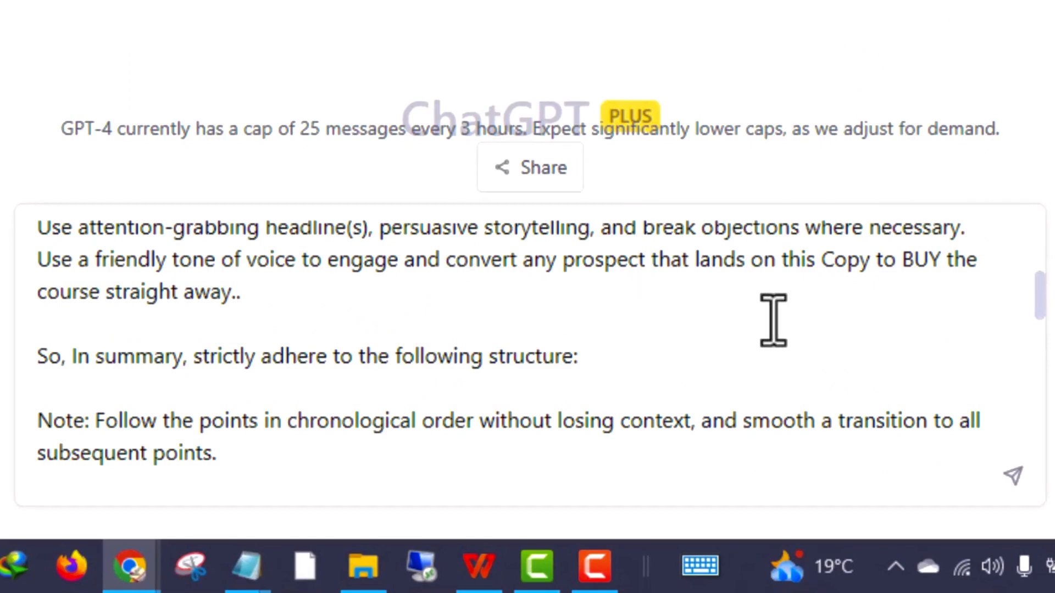
{"action": "scroll", "scroll_direction": "down", "scroll_amount": 3}
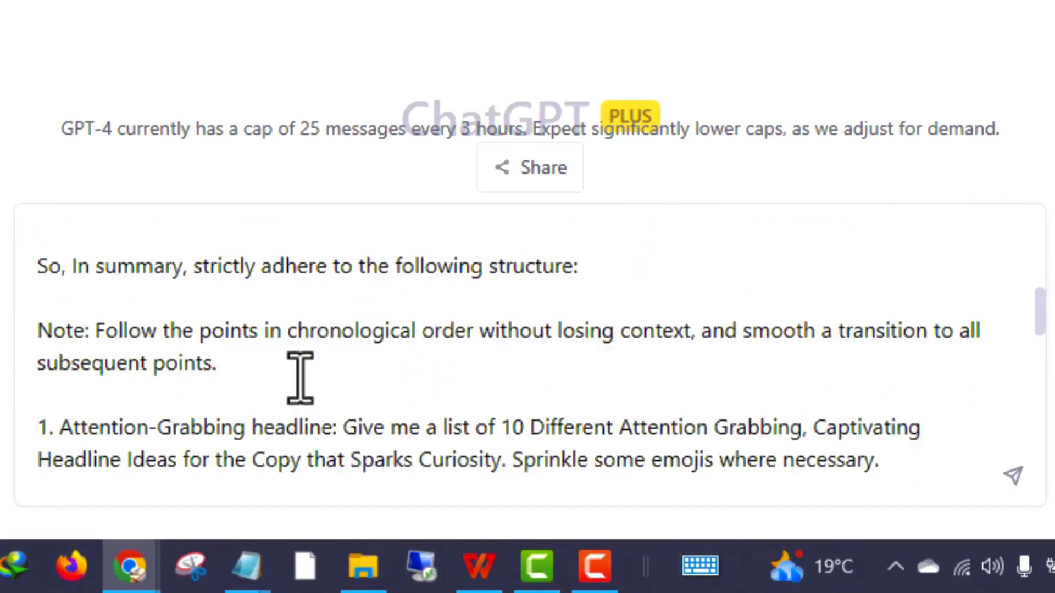
{"action": "scroll", "scroll_direction": "down", "scroll_amount": 3}
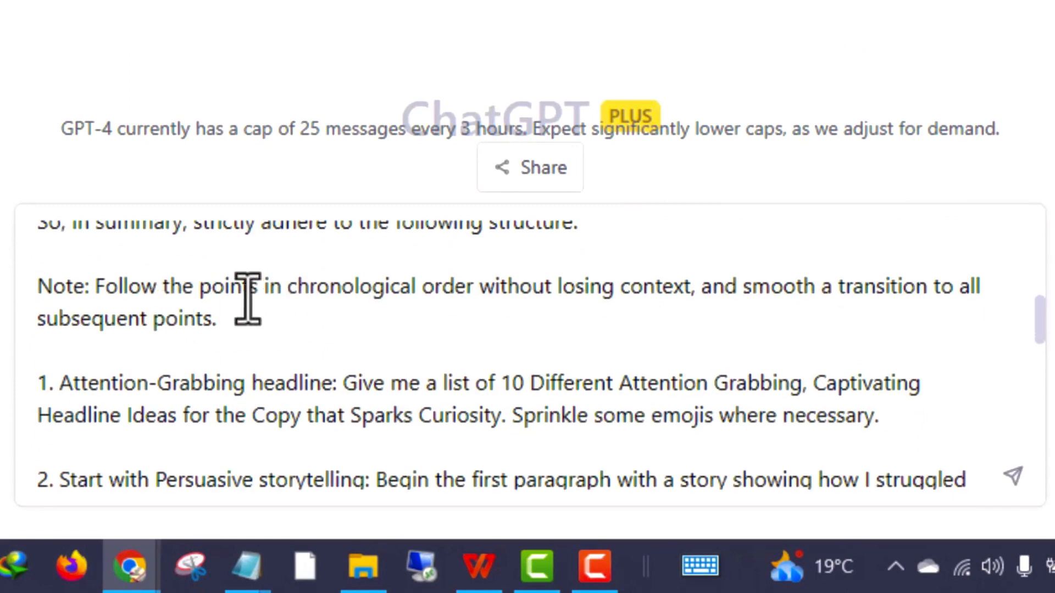
{"action": "mouse_move", "coordinate": [301, 353]}
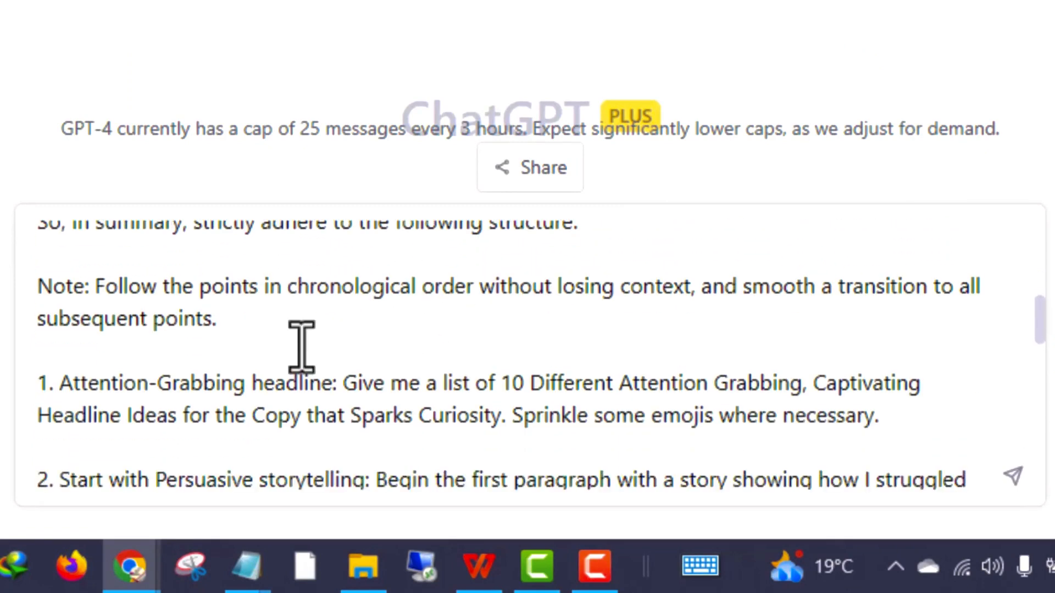
{"action": "scroll", "scroll_direction": "down", "scroll_amount": 3}
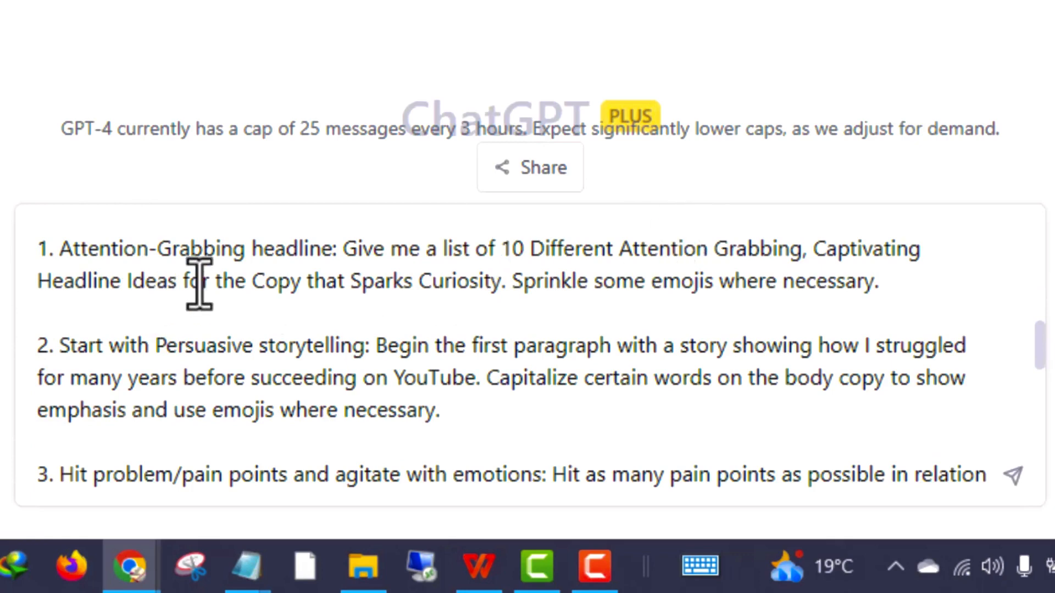
{"action": "mouse_move", "coordinate": [168, 355]}
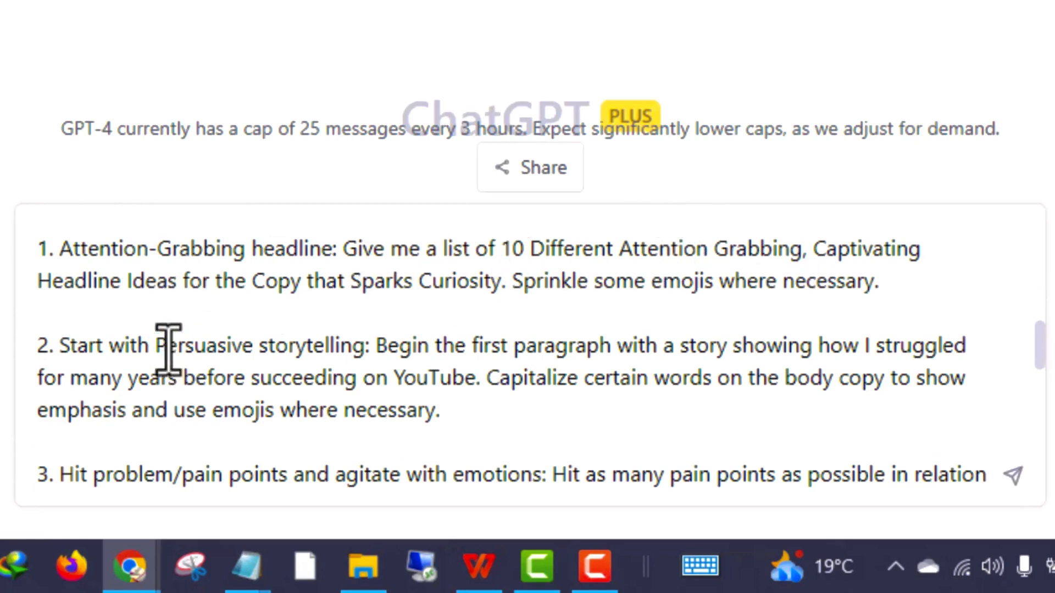
{"action": "scroll", "scroll_direction": "down", "scroll_amount": 3}
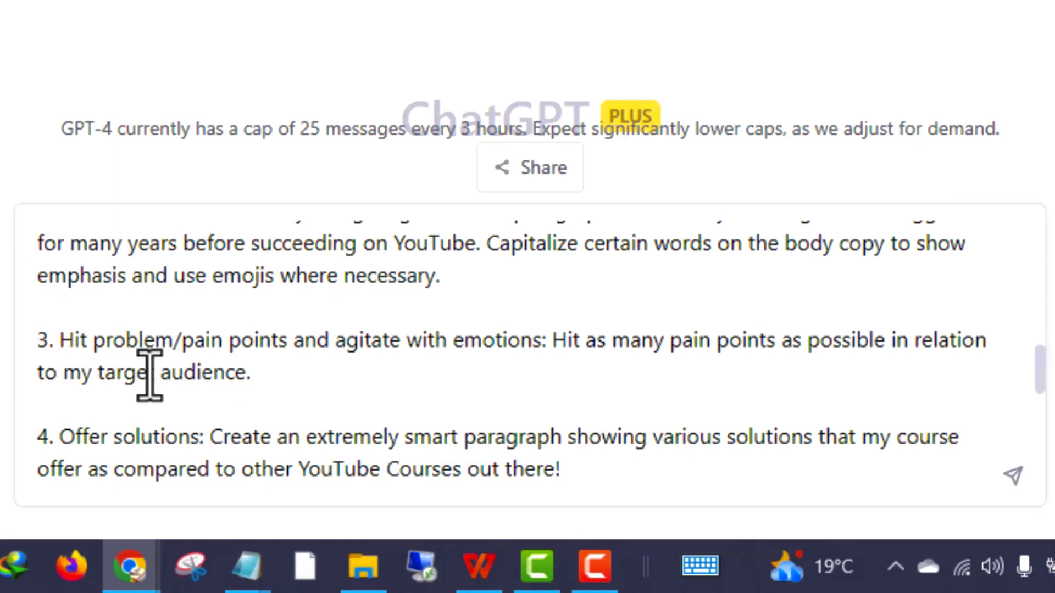
{"action": "scroll", "scroll_direction": "down", "scroll_amount": 3}
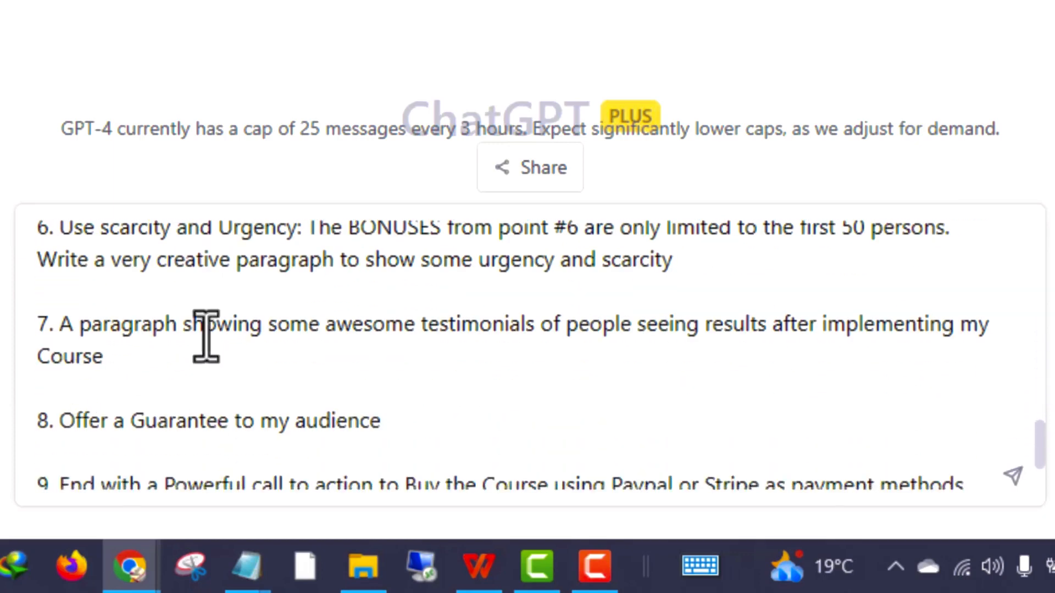
{"action": "scroll", "scroll_direction": "down", "scroll_amount": 3}
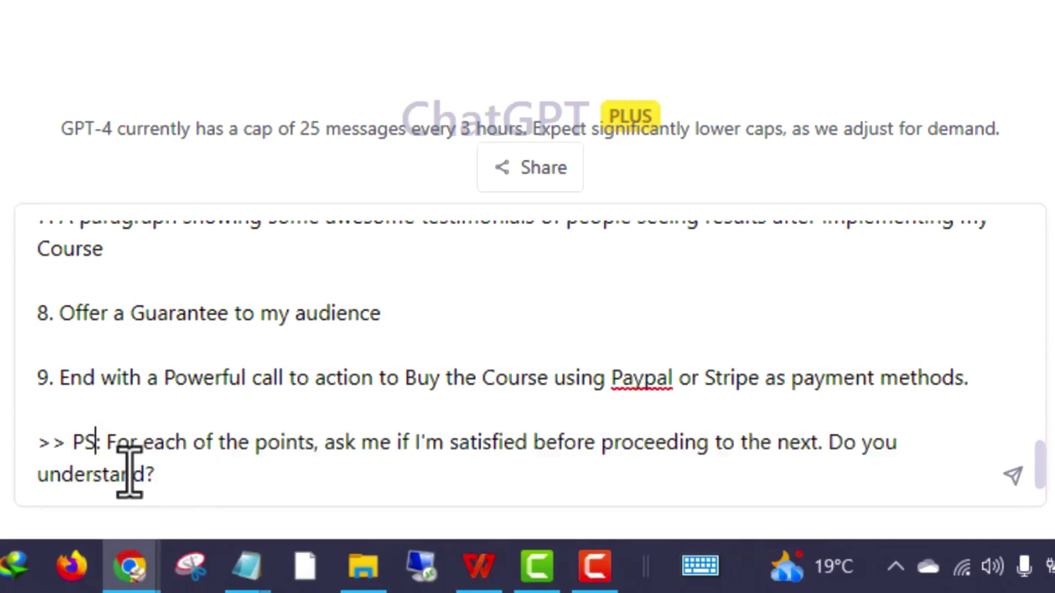
{"action": "mouse_move", "coordinate": [571, 468]}
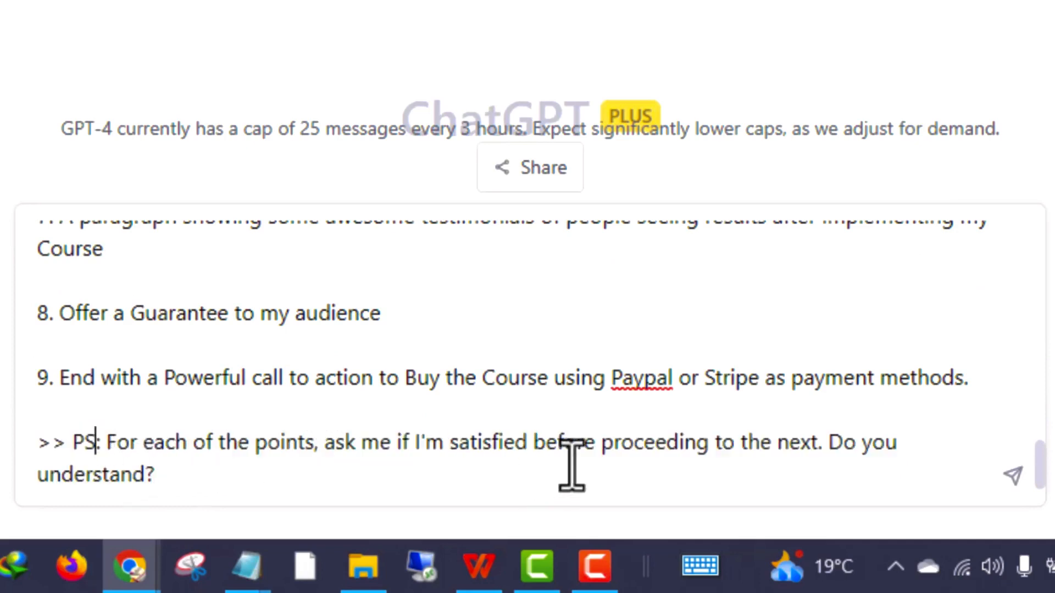
{"action": "mouse_move", "coordinate": [812, 483]}
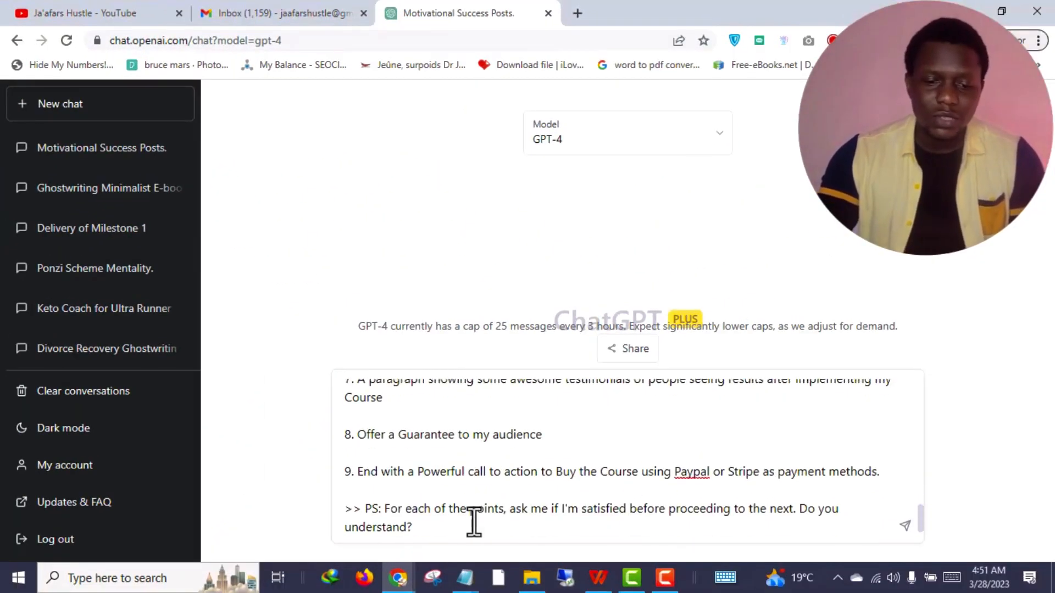
{"action": "scroll", "scroll_direction": "up", "scroll_amount": 3}
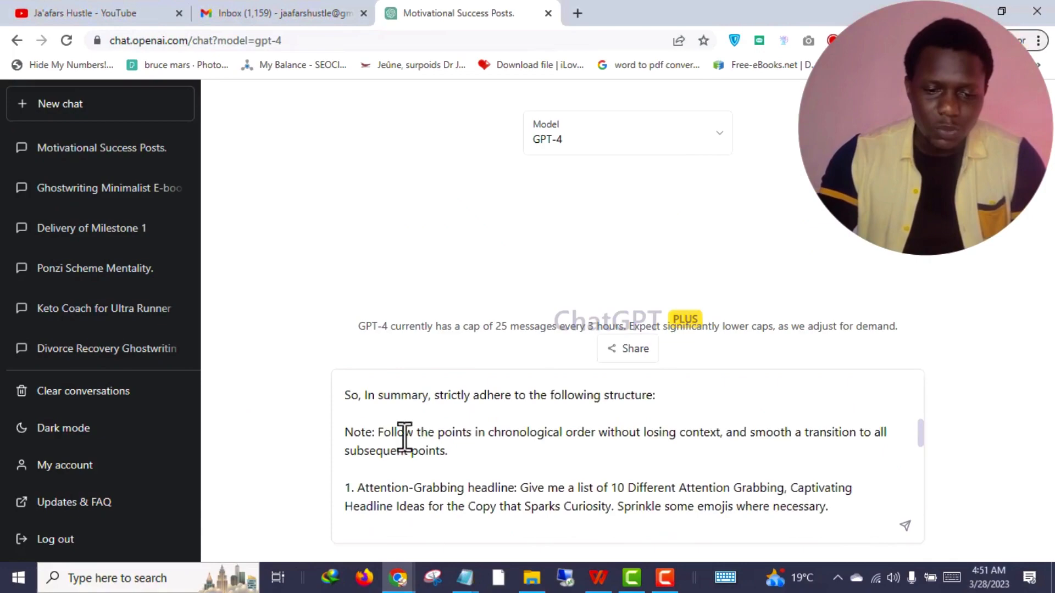
{"action": "scroll", "scroll_direction": "up", "scroll_amount": 3}
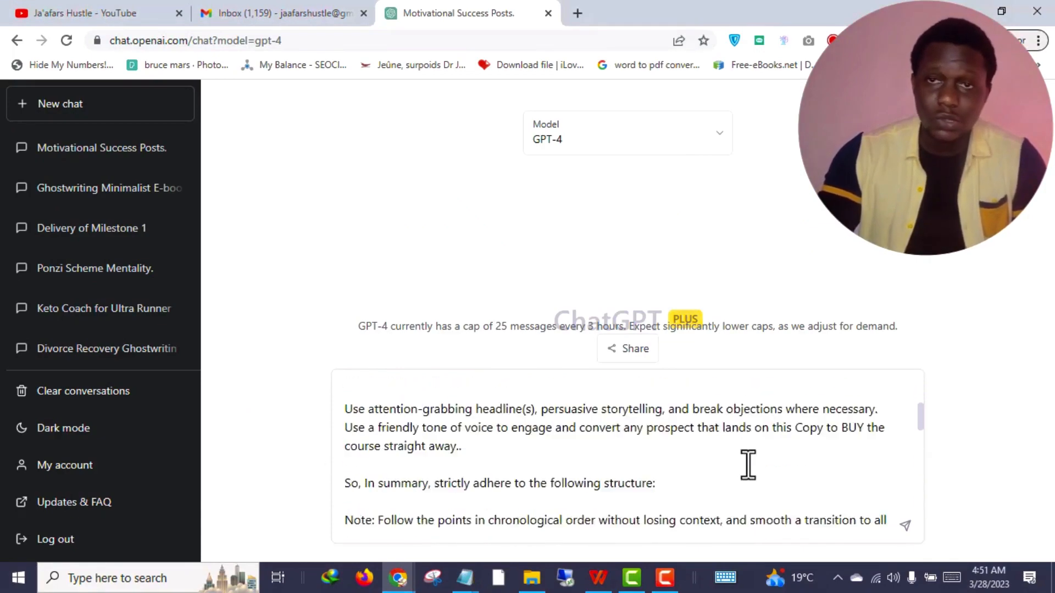
{"action": "scroll", "scroll_direction": "down", "scroll_amount": 3}
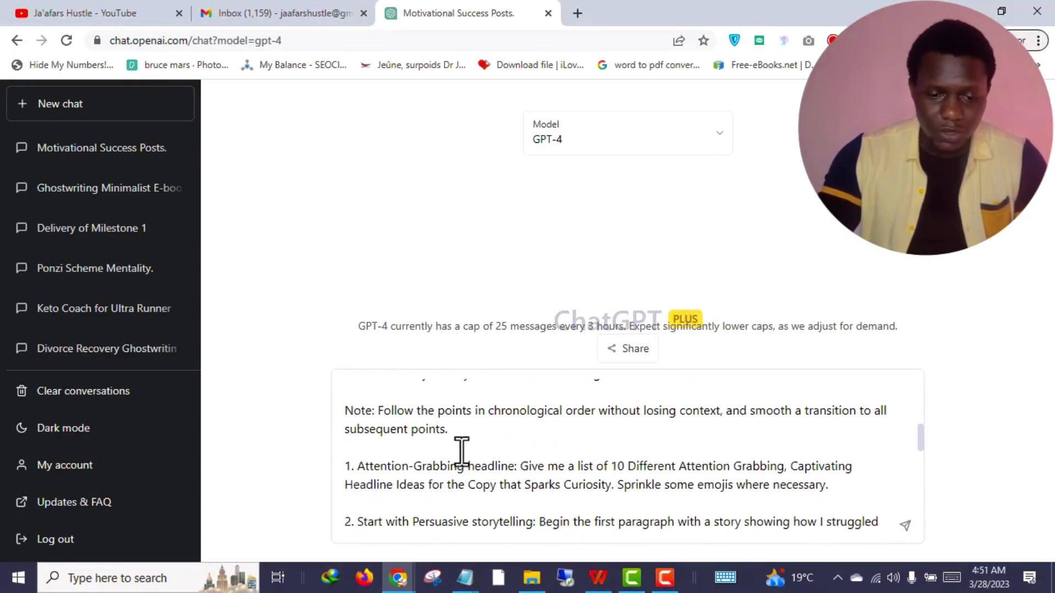
{"action": "scroll", "scroll_direction": "down", "scroll_amount": 3}
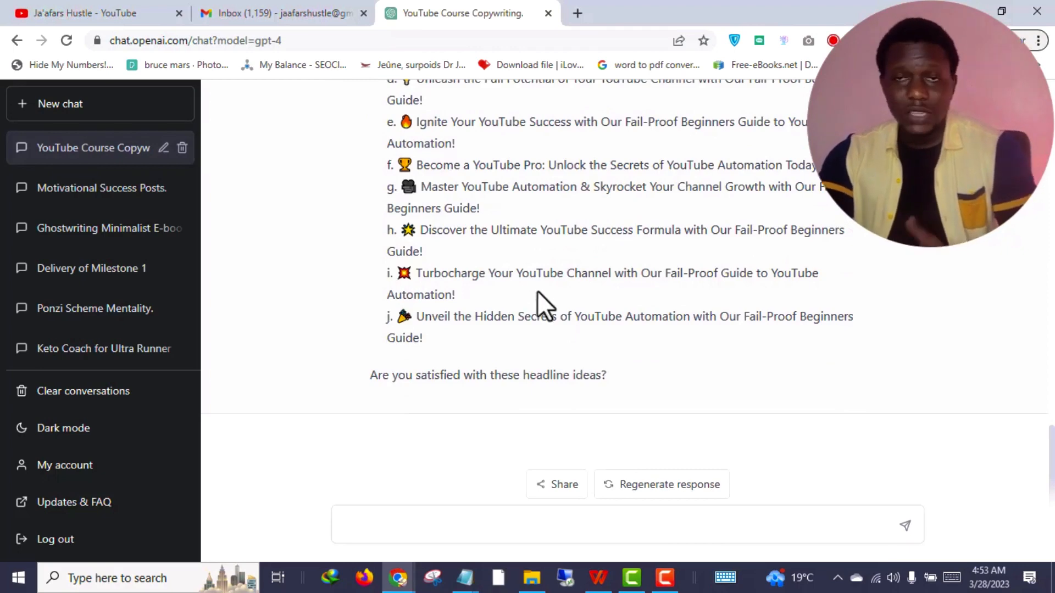
{"action": "mouse_move", "coordinate": [491, 377]}
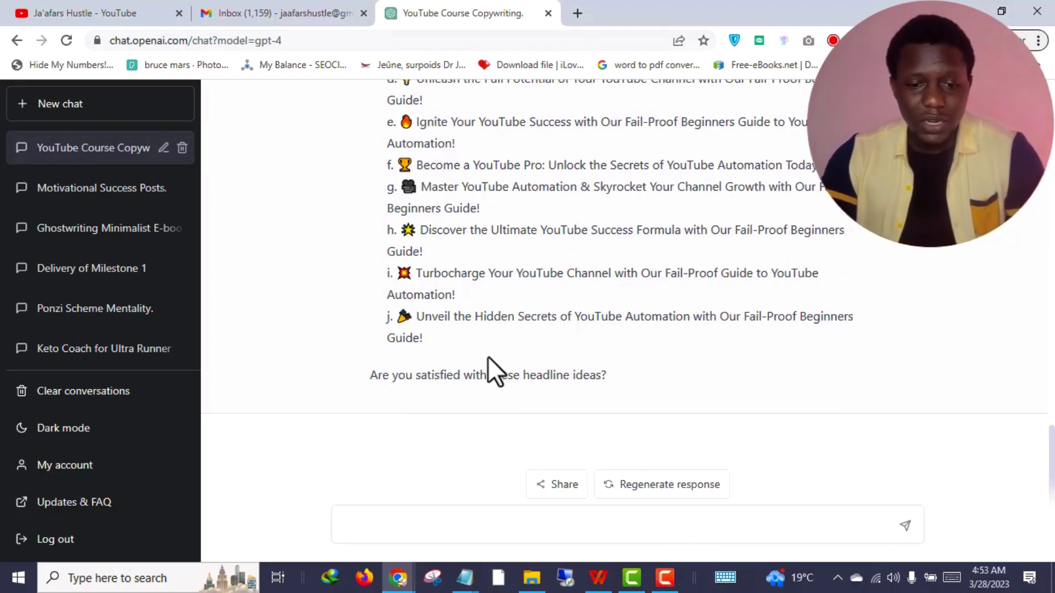
{"action": "mouse_move", "coordinate": [482, 396]}
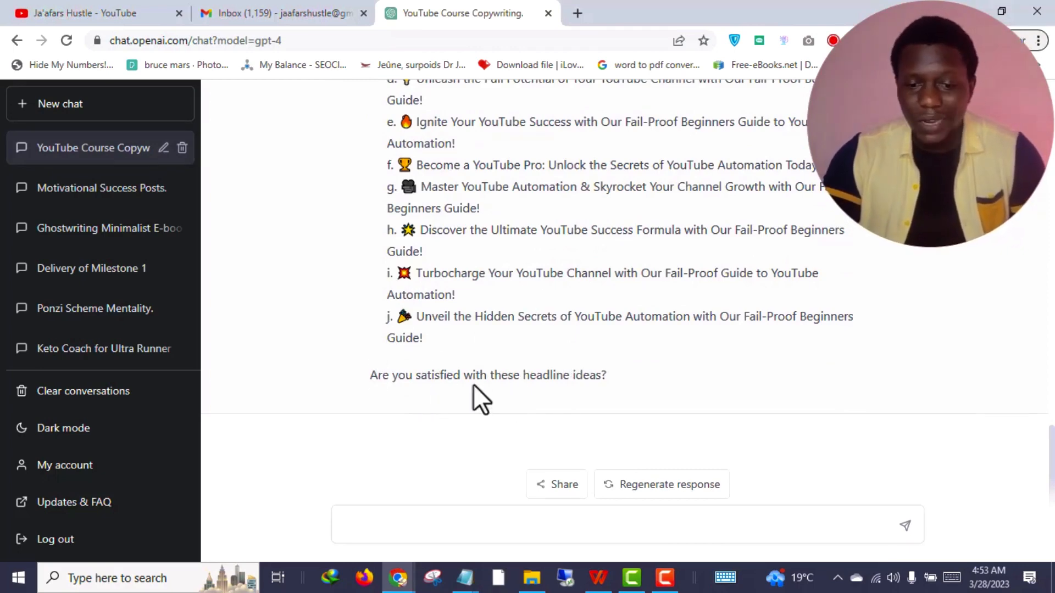
{"action": "scroll", "scroll_direction": "up", "scroll_amount": 3}
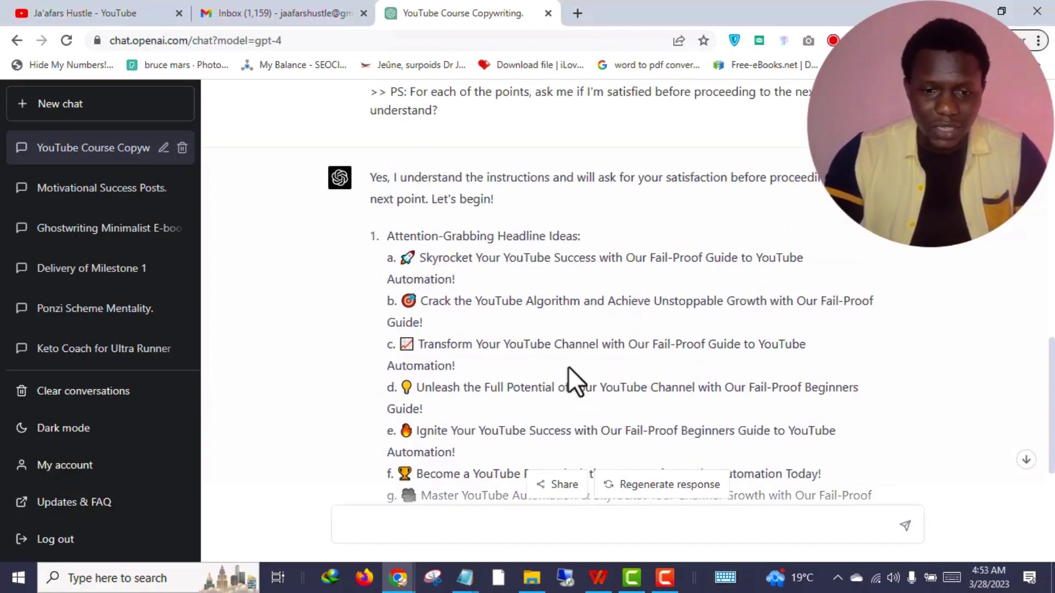
{"action": "scroll", "scroll_direction": "up", "scroll_amount": 3}
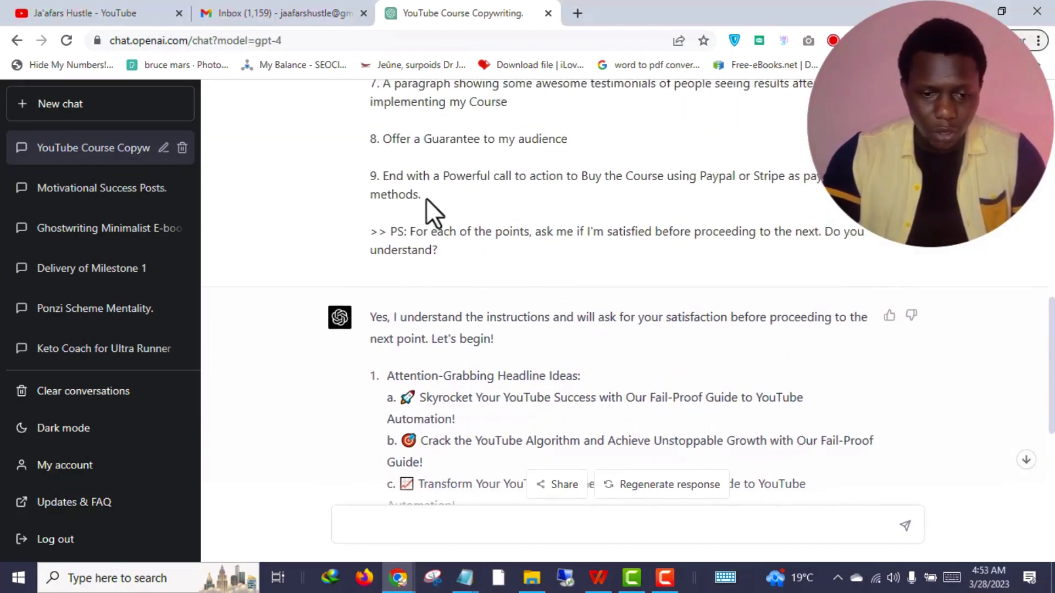
{"action": "scroll", "scroll_direction": "up", "scroll_amount": 3}
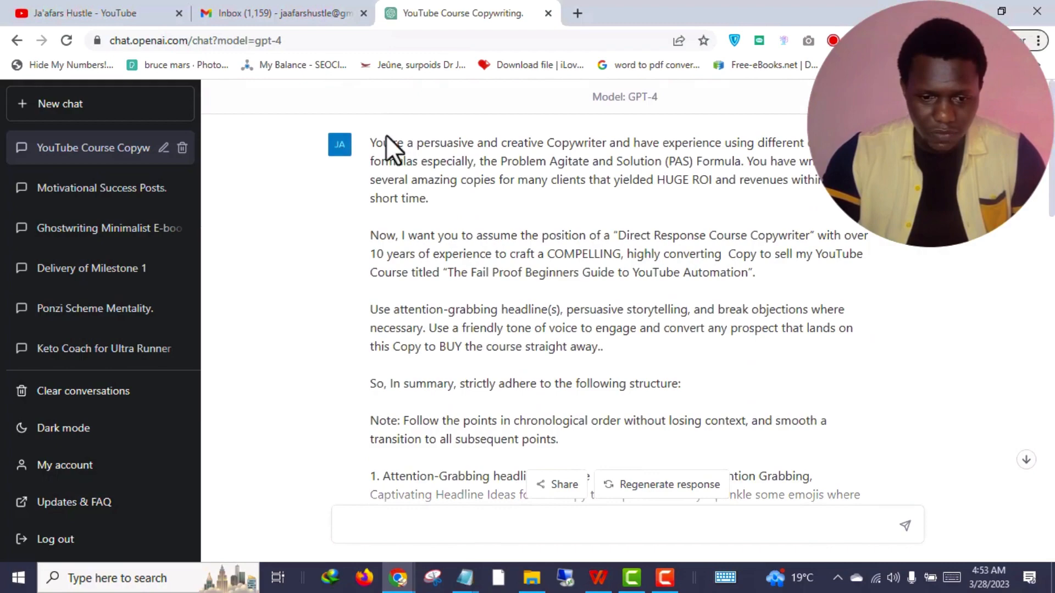
{"action": "scroll", "scroll_direction": "down", "scroll_amount": 3}
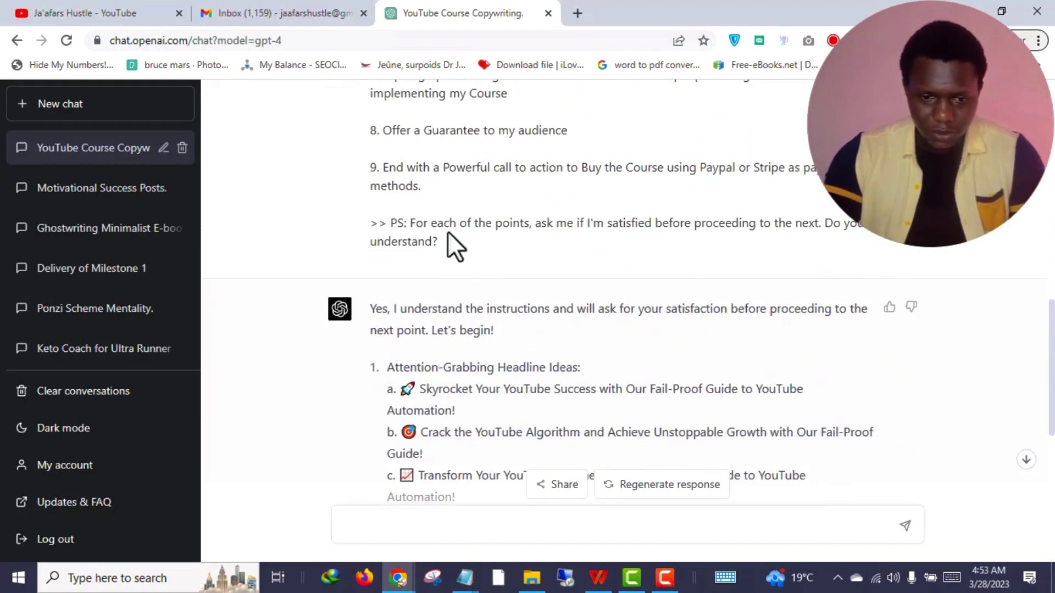
{"action": "mouse_move", "coordinate": [403, 226]}
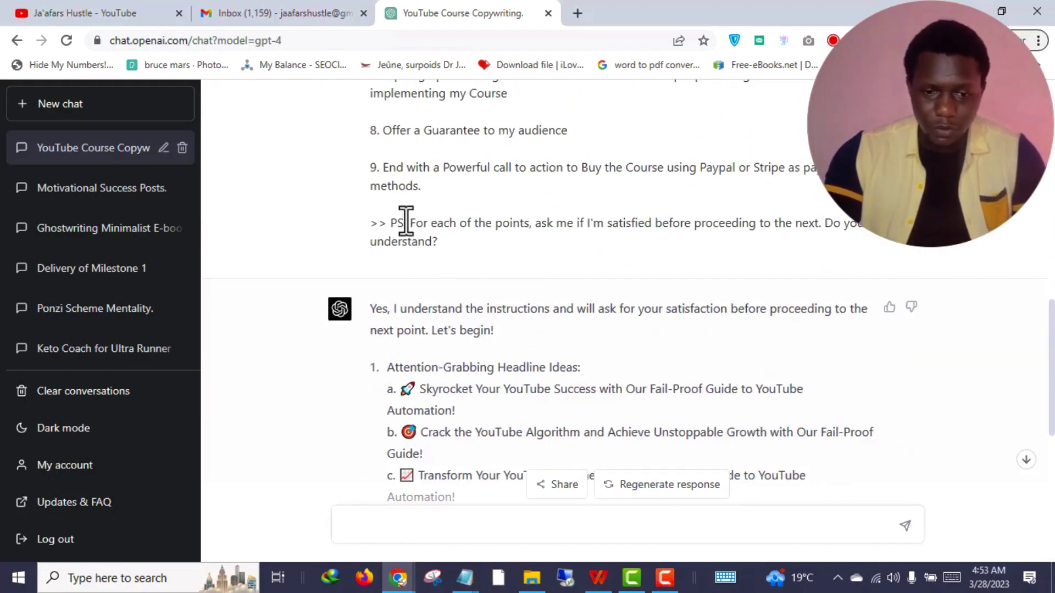
{"action": "mouse_move", "coordinate": [523, 268]}
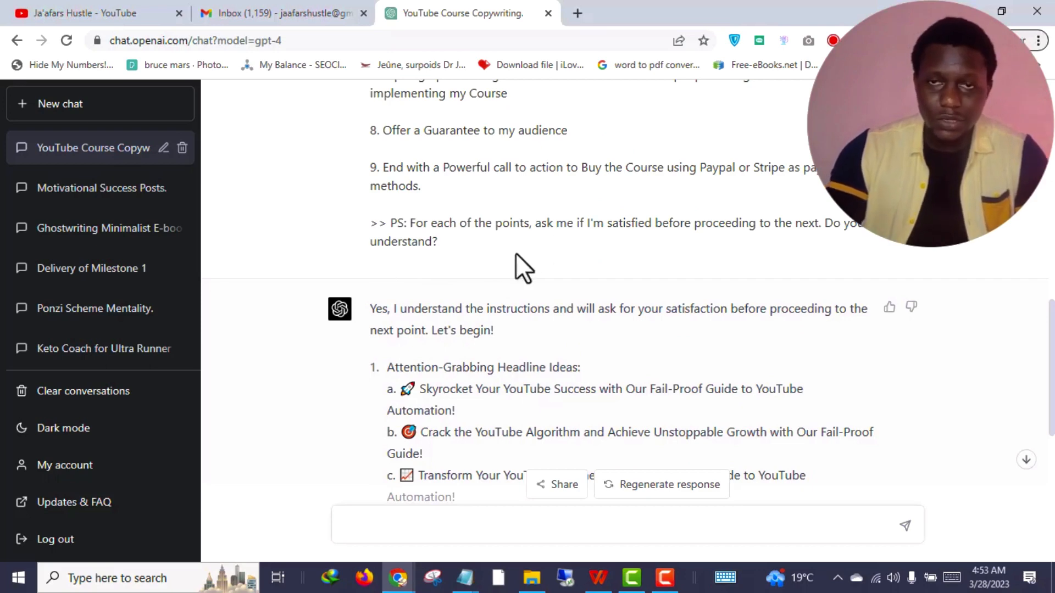
{"action": "mouse_move", "coordinate": [532, 276]}
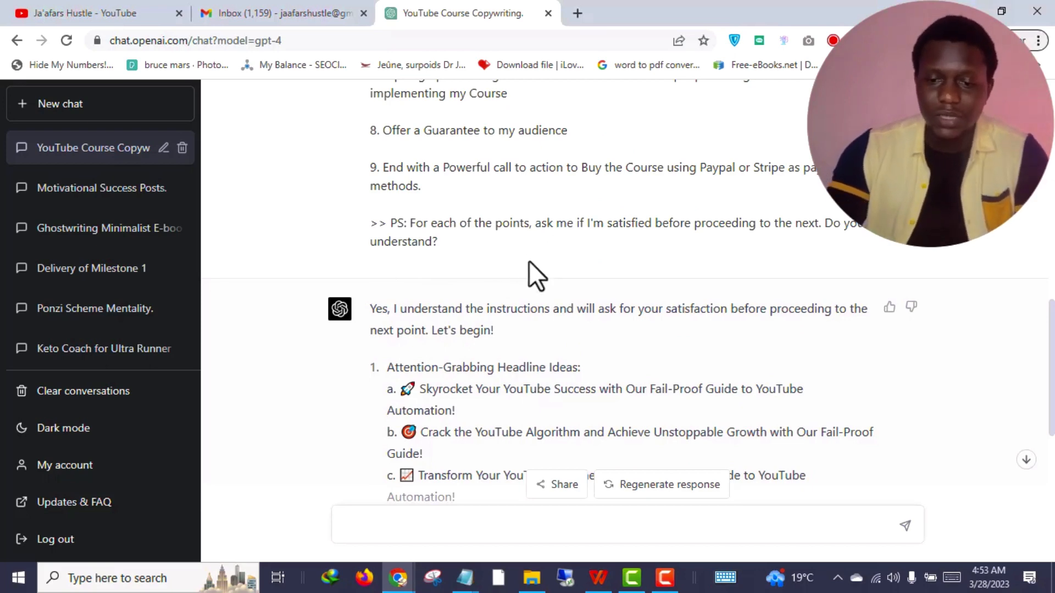
{"action": "scroll", "scroll_direction": "down", "scroll_amount": 3}
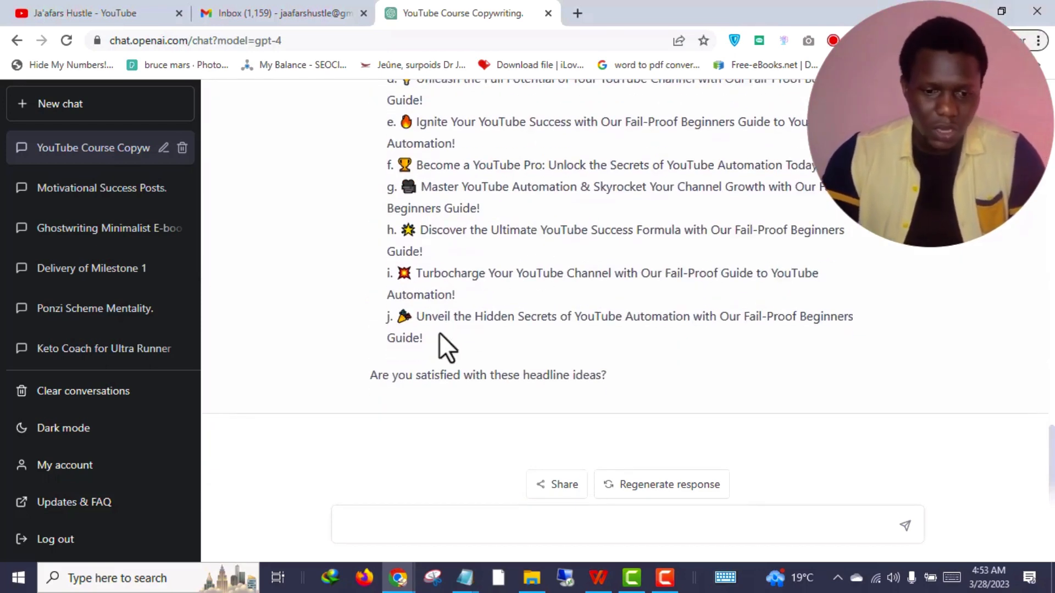
{"action": "scroll", "scroll_direction": "up", "scroll_amount": 3}
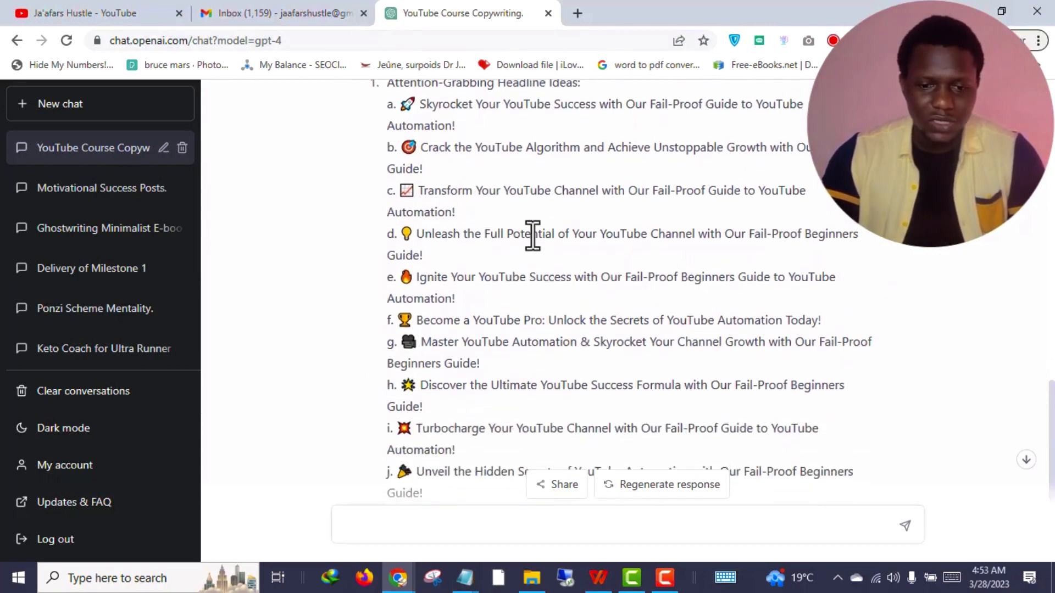
{"action": "scroll", "scroll_direction": "down", "scroll_amount": 3}
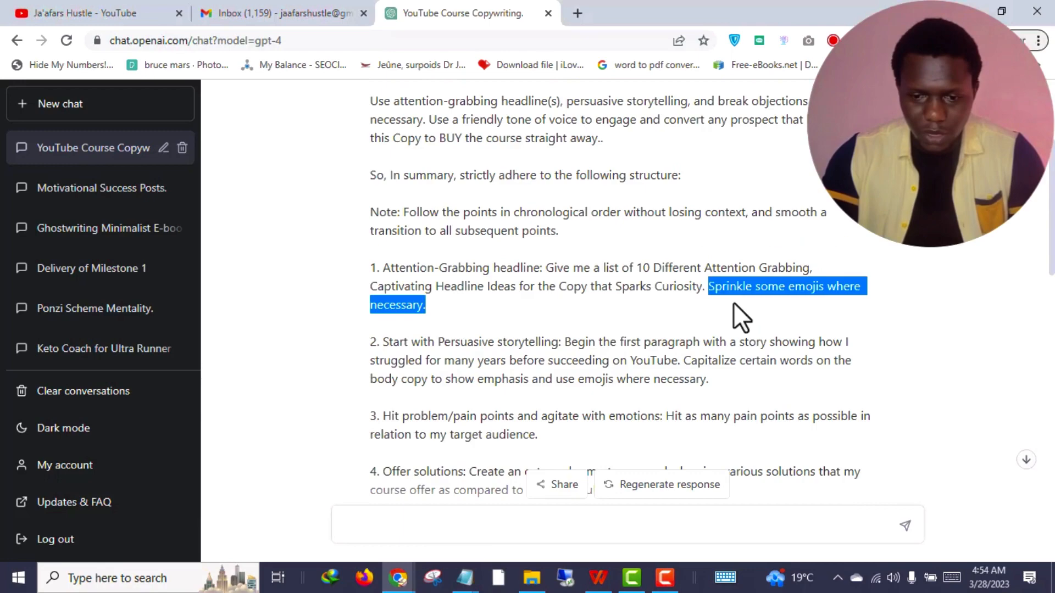
{"action": "scroll", "scroll_direction": "down", "scroll_amount": 3}
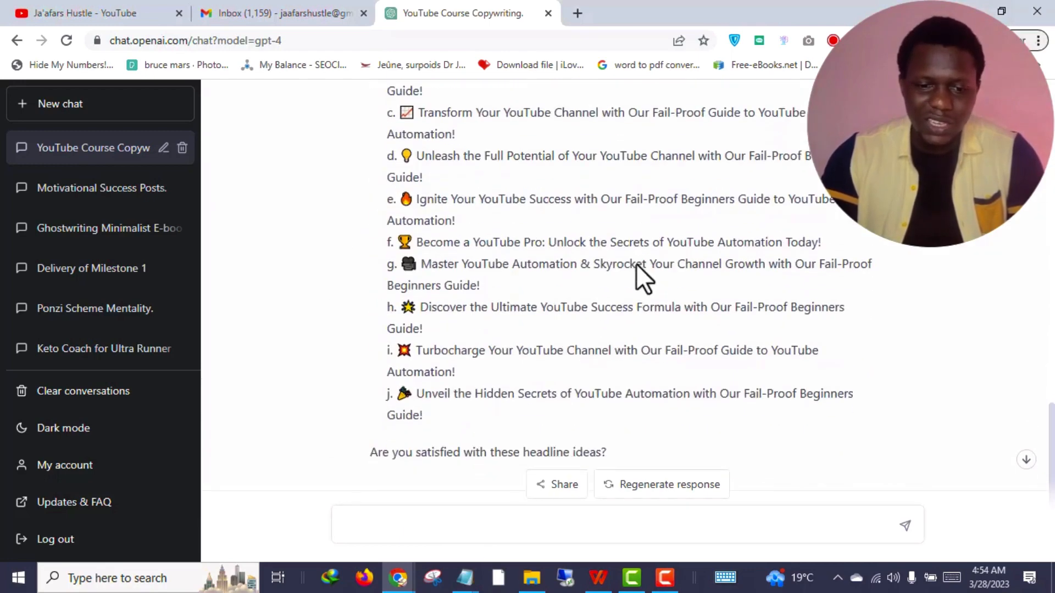
{"action": "scroll", "scroll_direction": "up", "scroll_amount": 3}
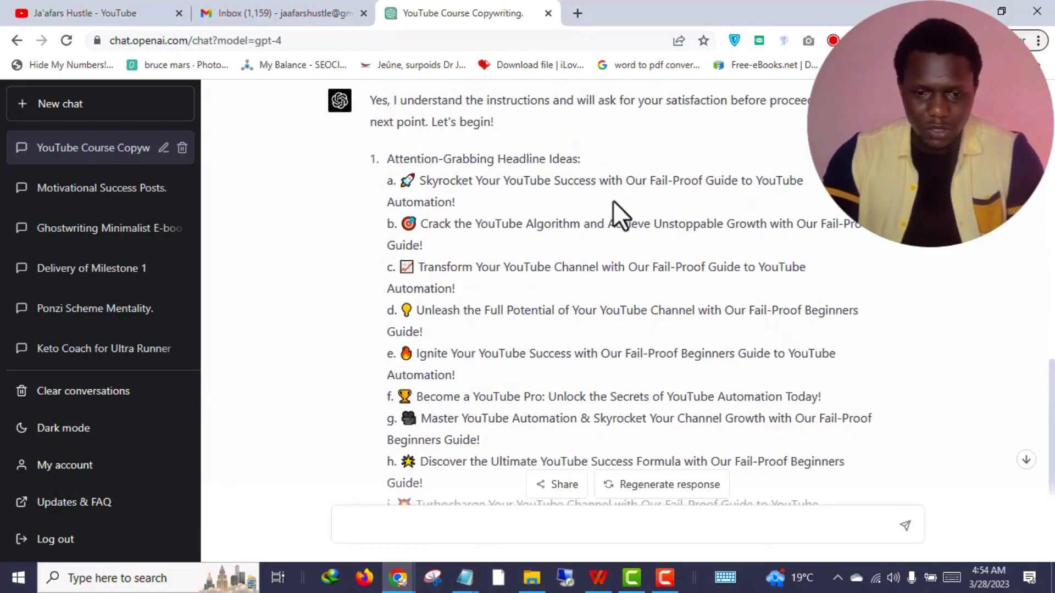
{"action": "mouse_move", "coordinate": [794, 209]}
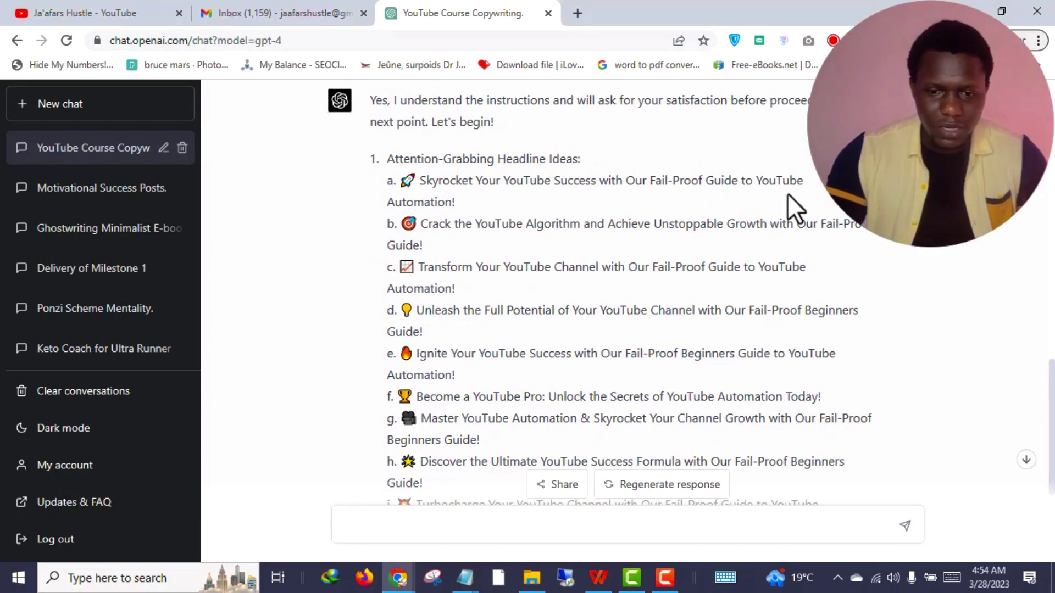
{"action": "mouse_move", "coordinate": [447, 273]}
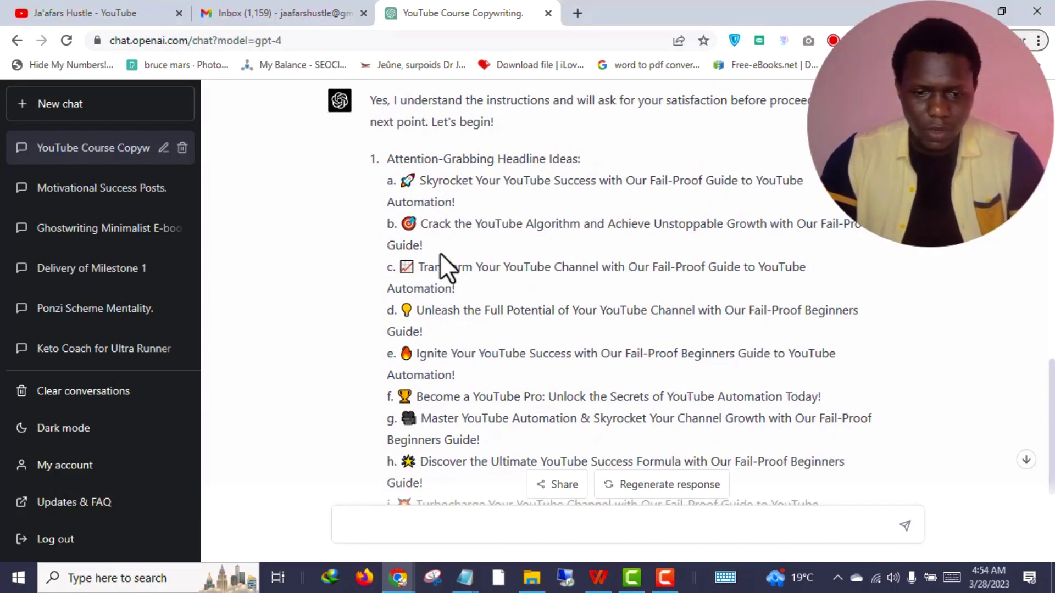
{"action": "mouse_move", "coordinate": [719, 269]}
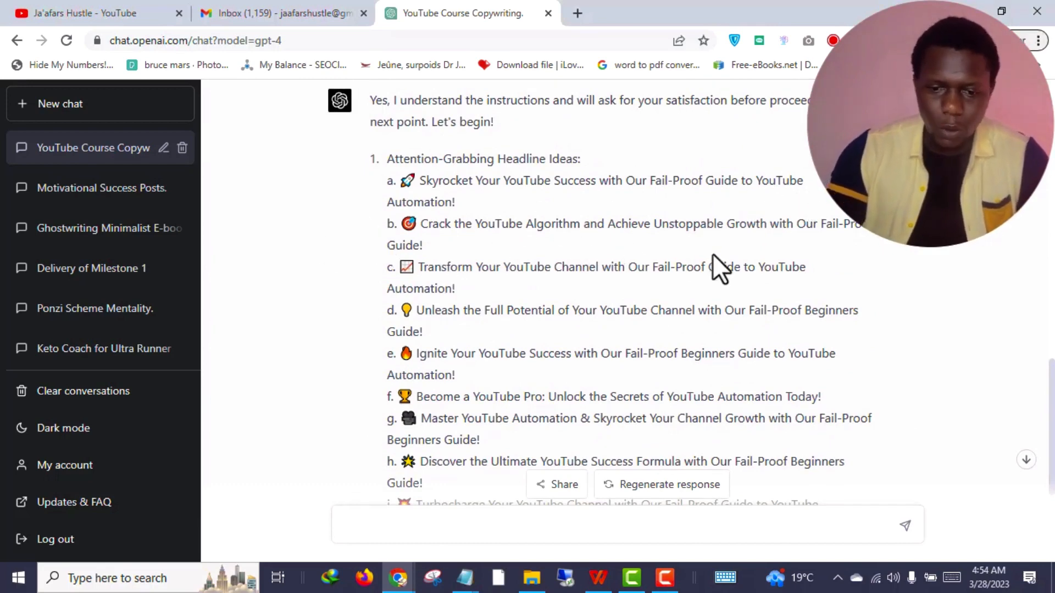
{"action": "mouse_move", "coordinate": [706, 215]}
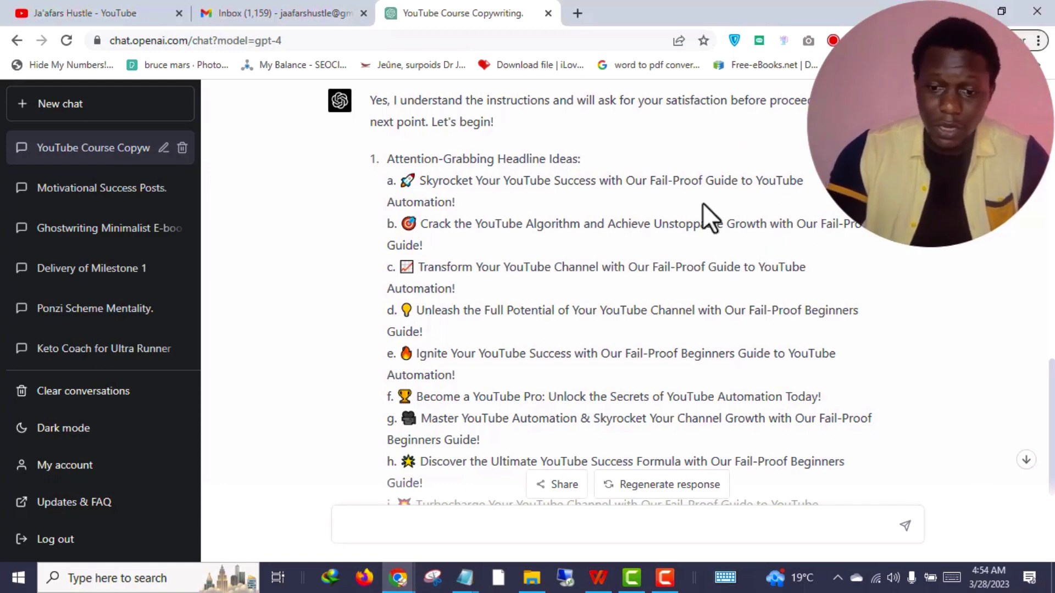
{"action": "mouse_move", "coordinate": [813, 233]}
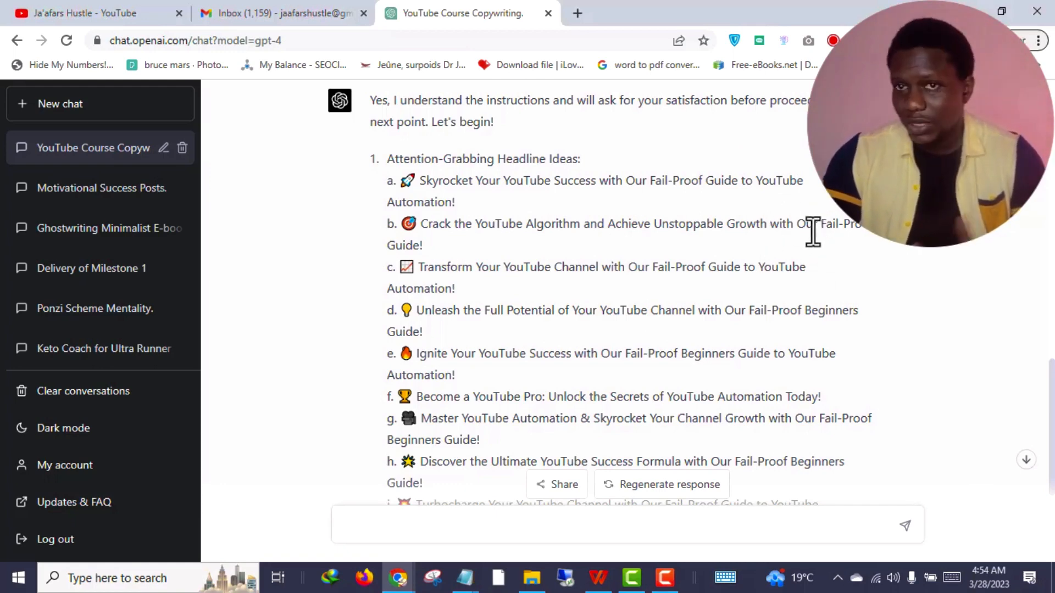
{"action": "mouse_move", "coordinate": [814, 245]}
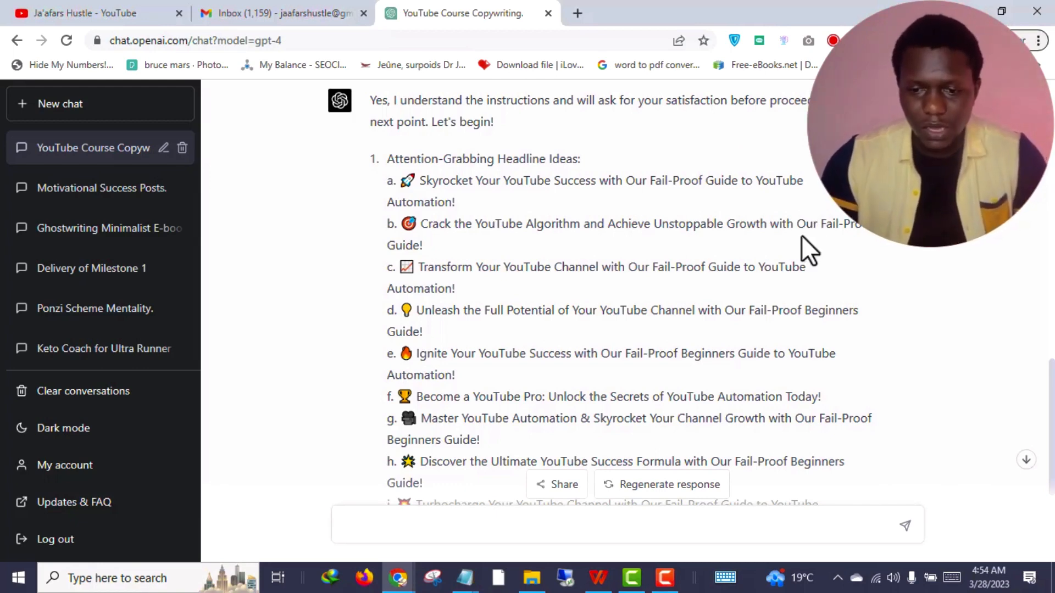
{"action": "mouse_move", "coordinate": [904, 259]}
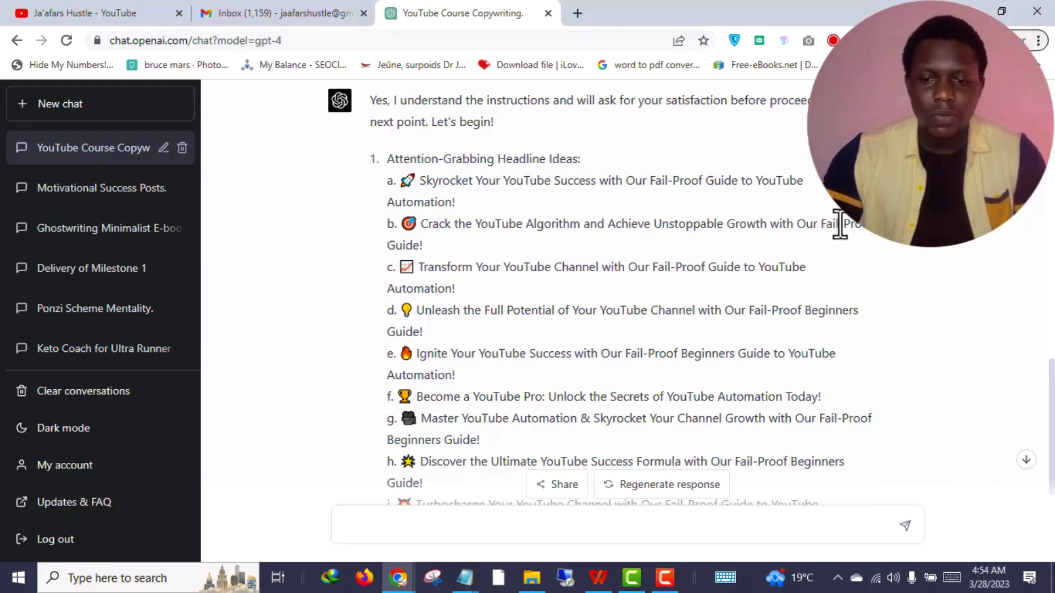
{"action": "mouse_move", "coordinate": [424, 289]}
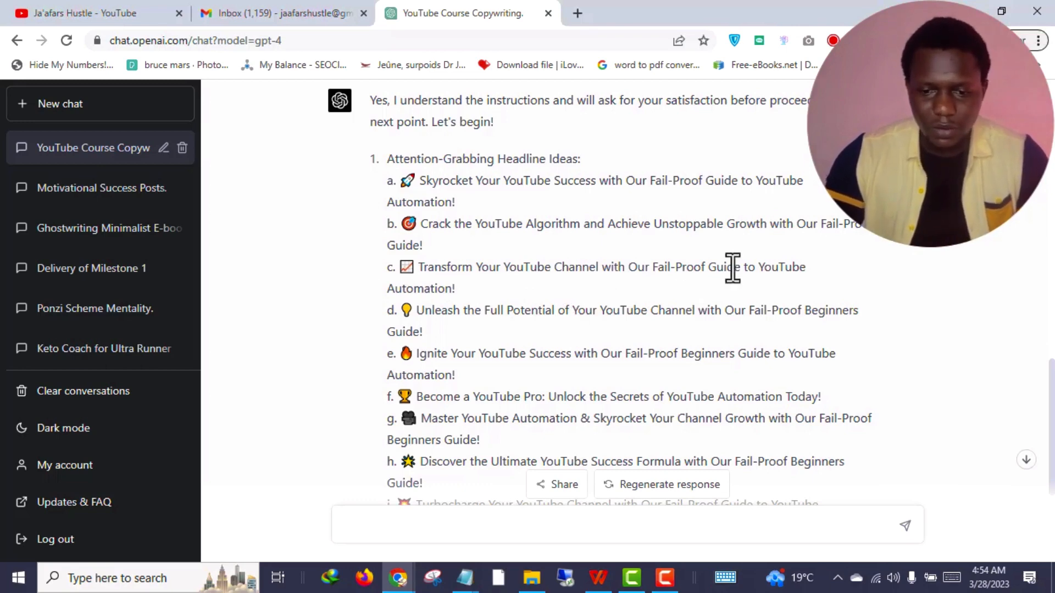
{"action": "mouse_move", "coordinate": [514, 301]}
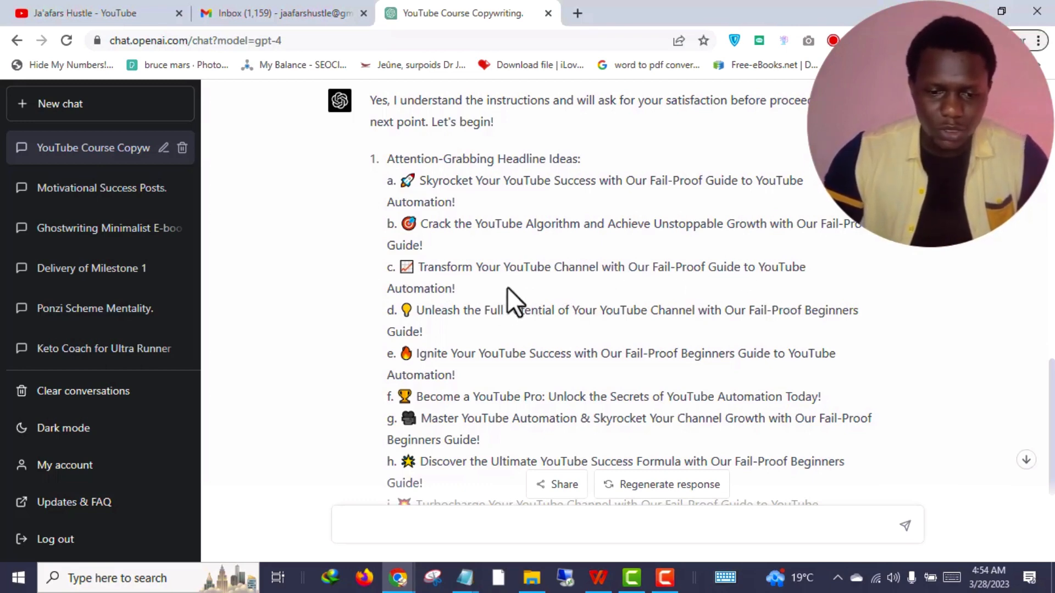
{"action": "scroll", "scroll_direction": "down", "scroll_amount": 3}
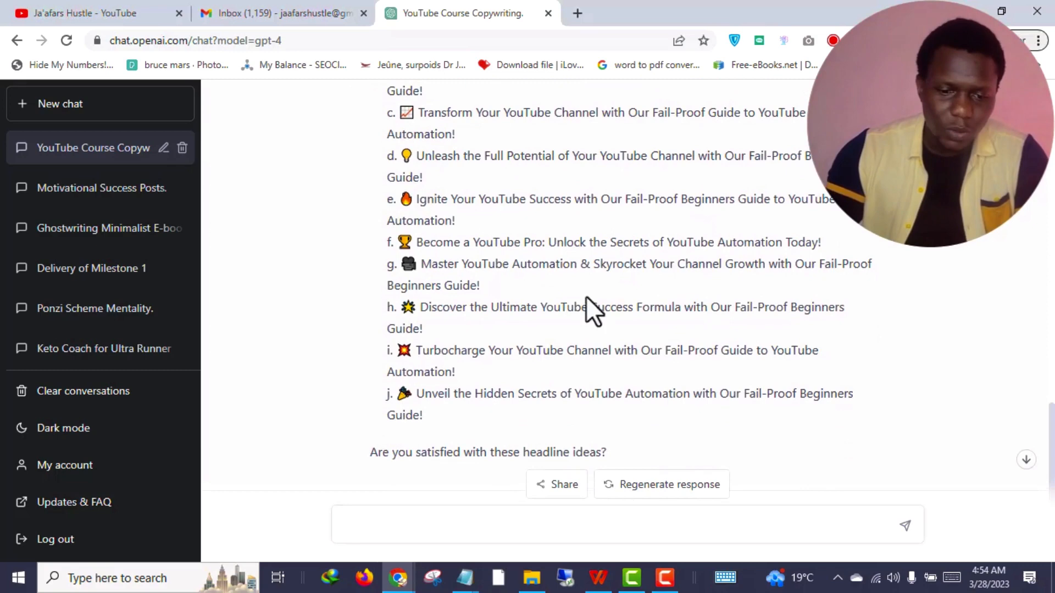
{"action": "scroll", "scroll_direction": "down", "scroll_amount": 3}
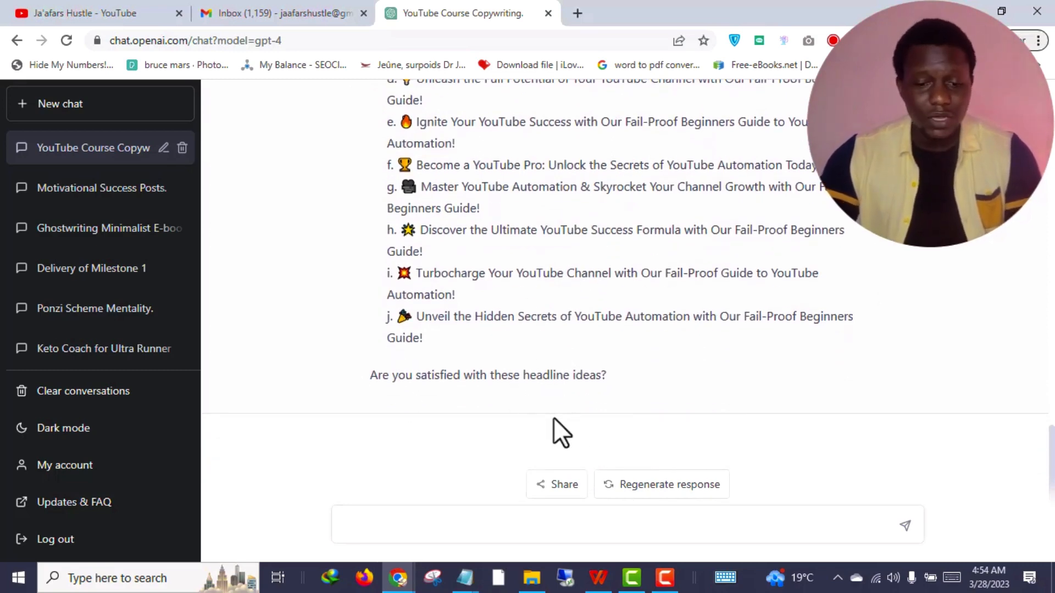
{"action": "mouse_move", "coordinate": [555, 403]}
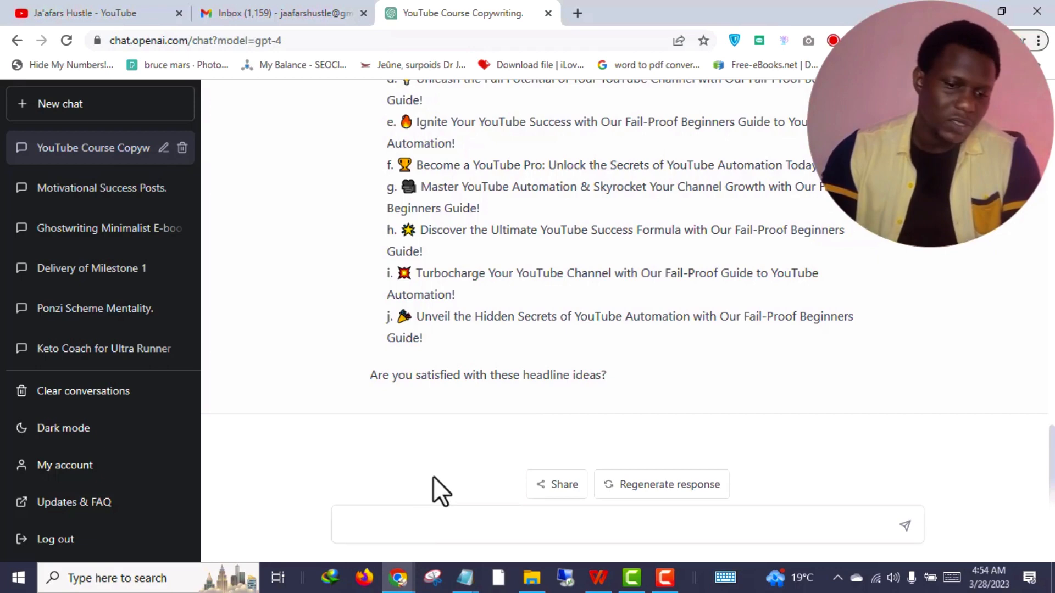
- Send 'Yes, I'm very satisfied. Proceed to the next!' to approve the headlines
{"action": "type", "text": "Yes, I'm very satisfied. Pr"}
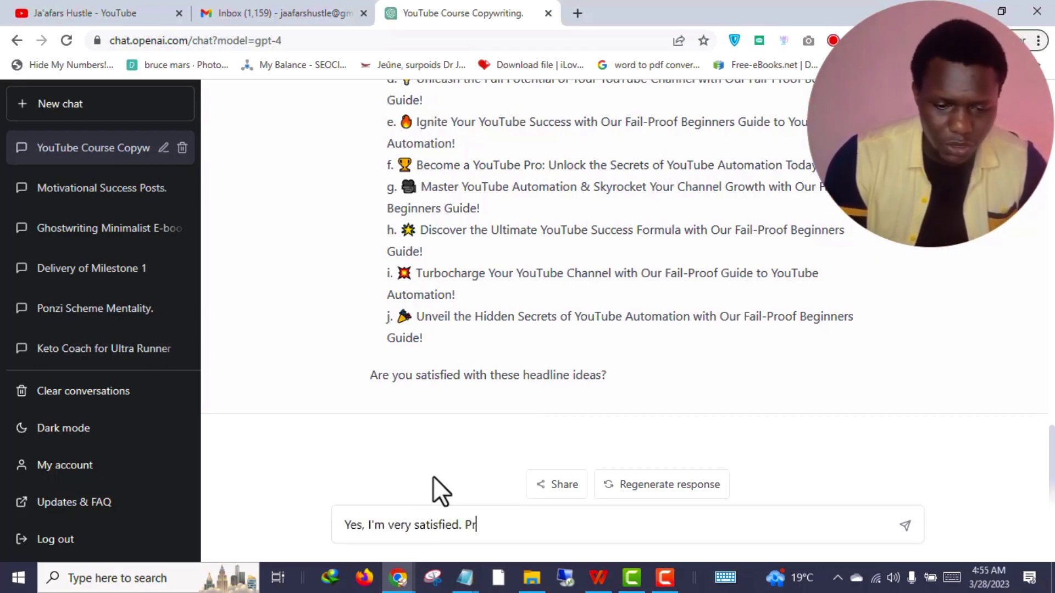
{"action": "type", "text": "oceed to the next!"}
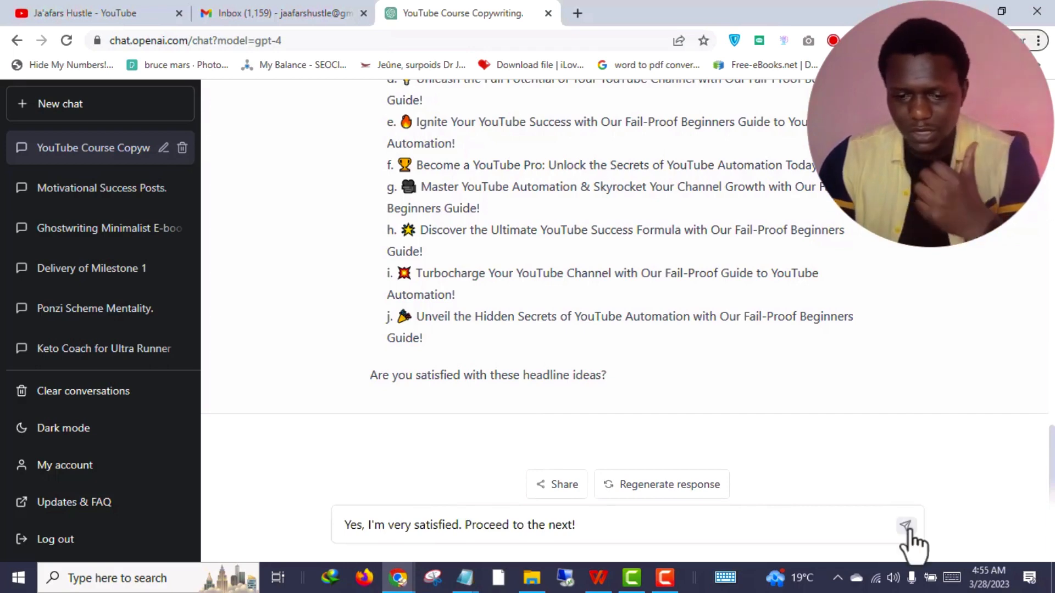
{"action": "left_click", "coordinate": [904, 525]}
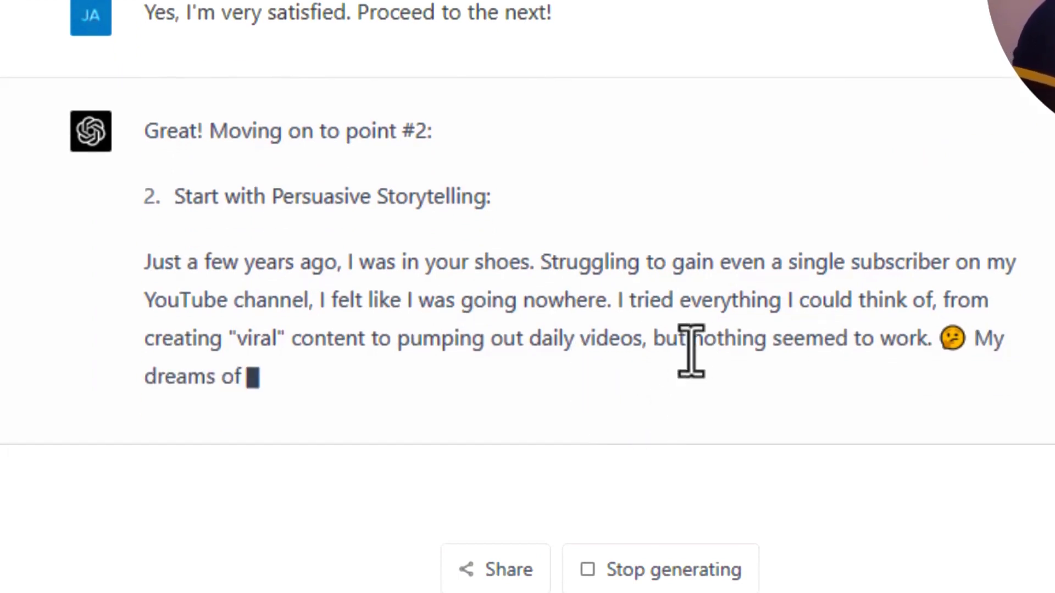
{"action": "mouse_move", "coordinate": [962, 390]}
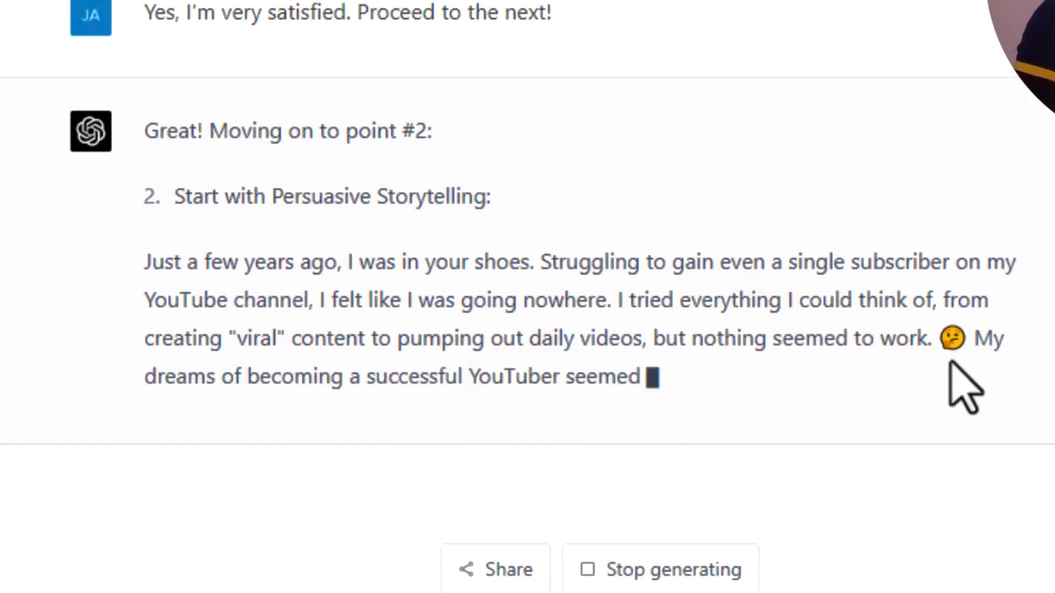
{"action": "mouse_move", "coordinate": [565, 373]}
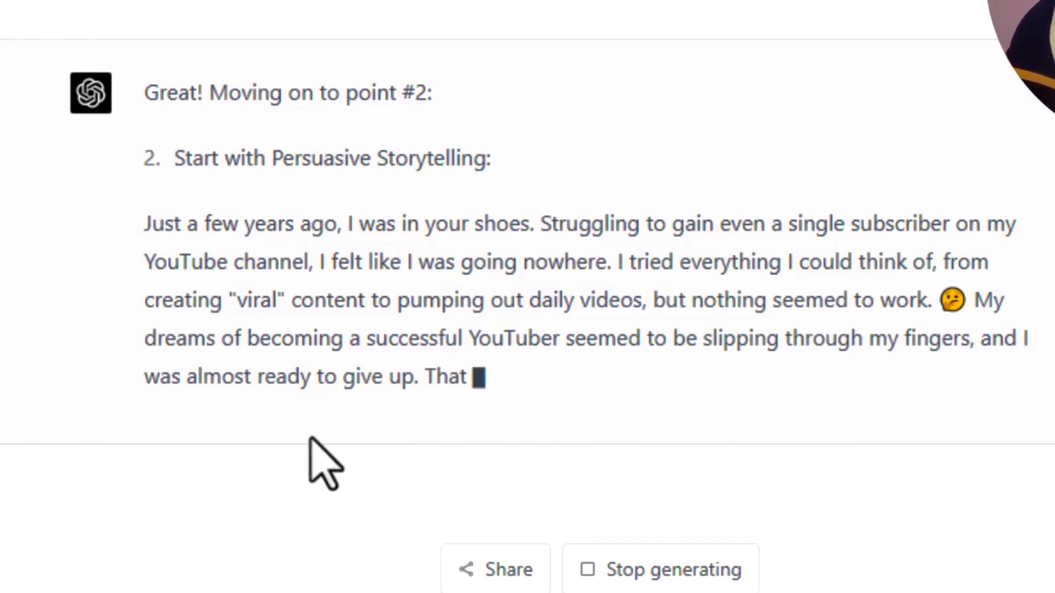
{"action": "mouse_move", "coordinate": [532, 431]}
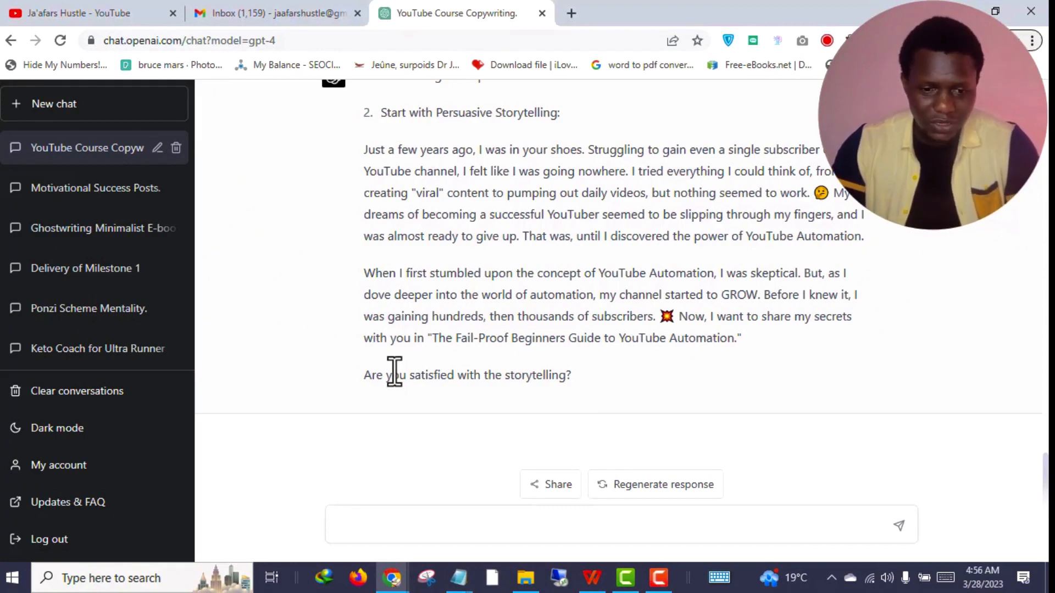
{"action": "mouse_move", "coordinate": [431, 397]}
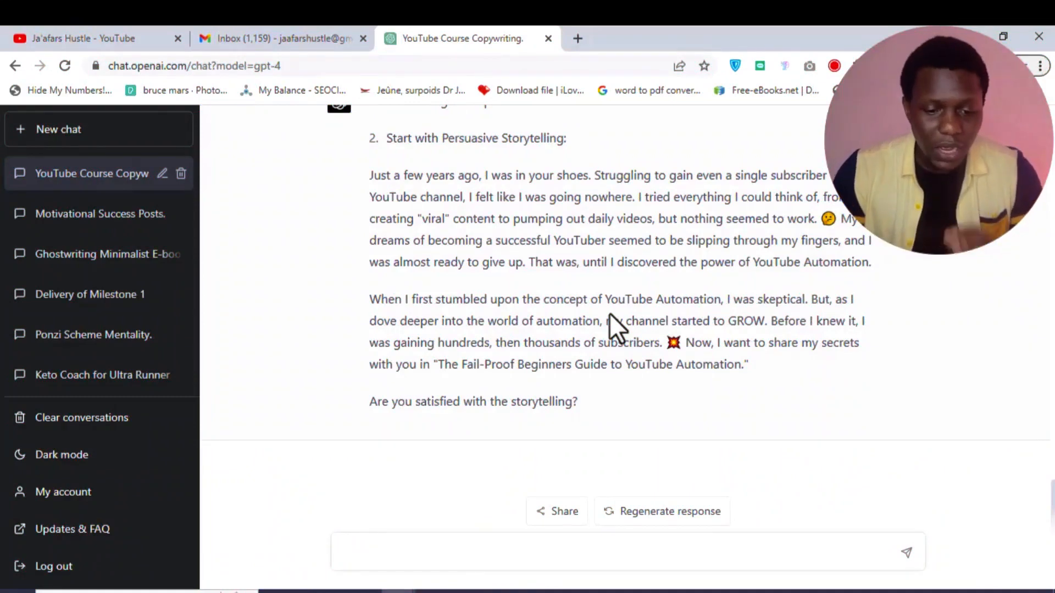
{"action": "type", "text": "Excellent, let mo"}
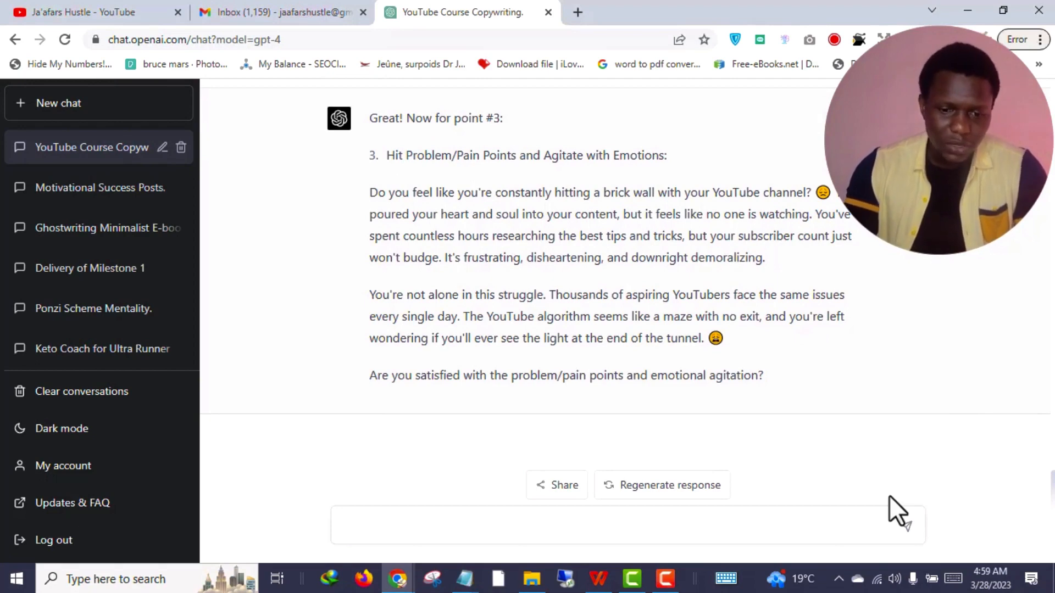
{"action": "mouse_move", "coordinate": [790, 383]}
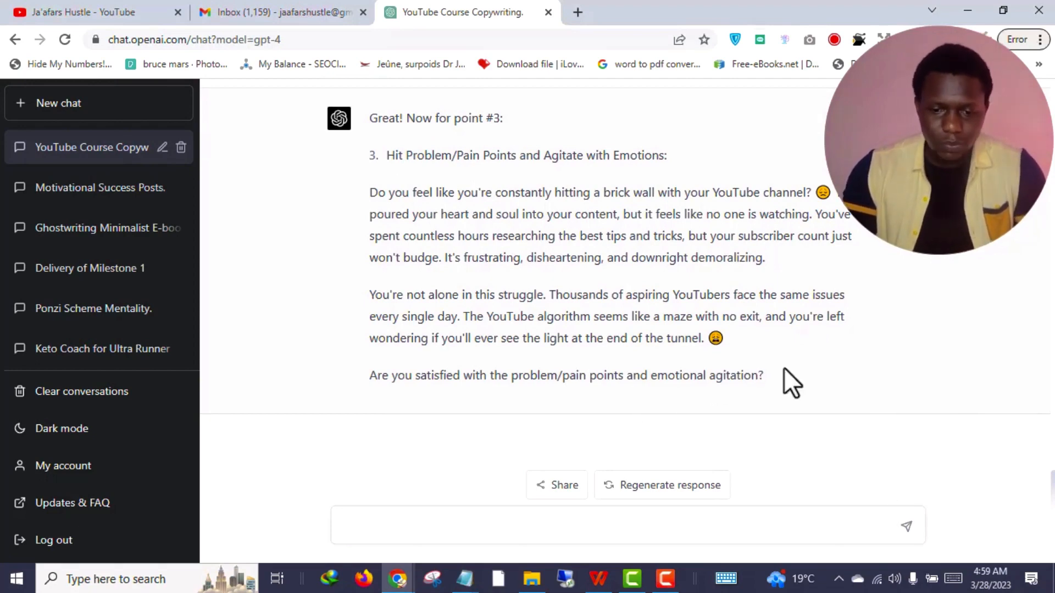
{"action": "mouse_move", "coordinate": [422, 380]}
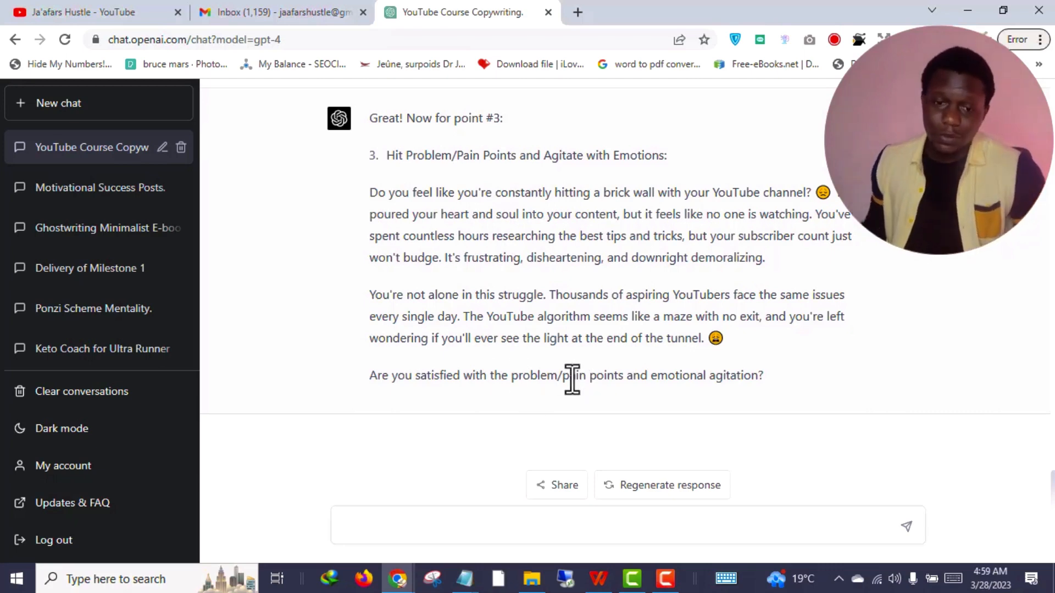
{"action": "mouse_move", "coordinate": [476, 381]}
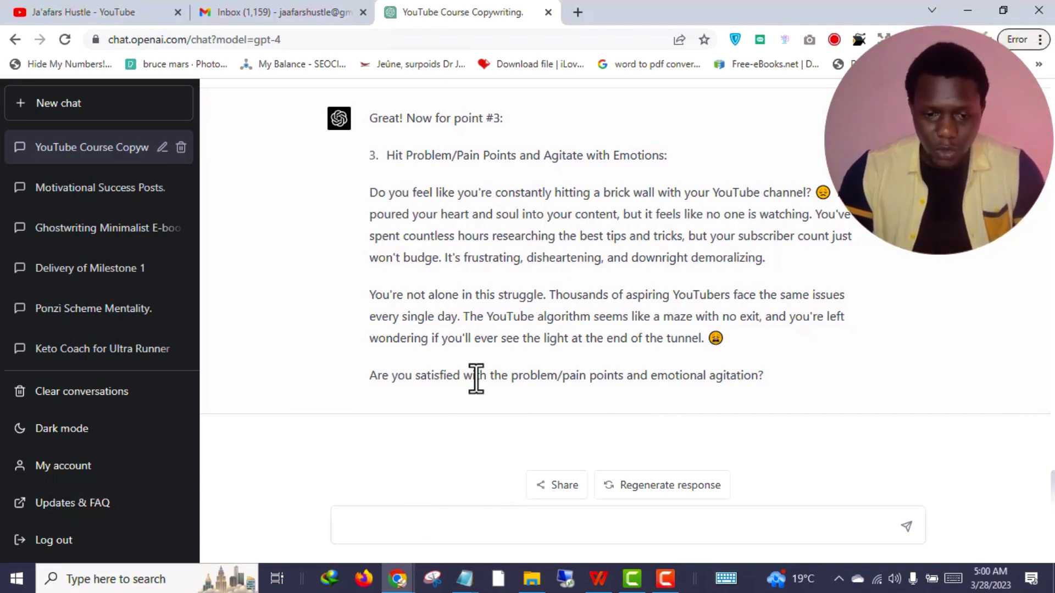
{"action": "mouse_move", "coordinate": [727, 375]}
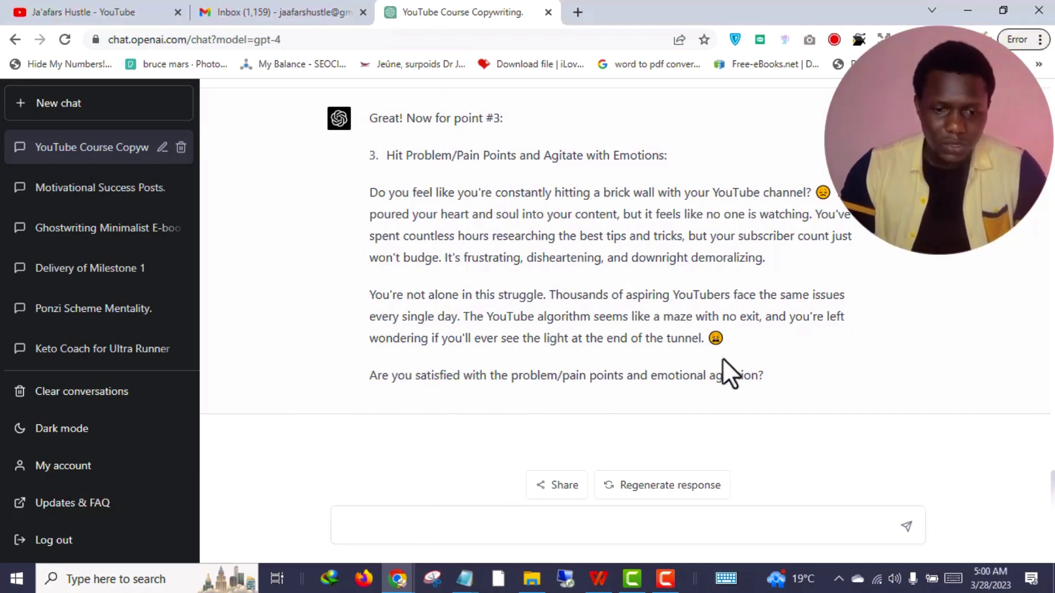
{"action": "scroll", "scroll_direction": "up", "scroll_amount": 3}
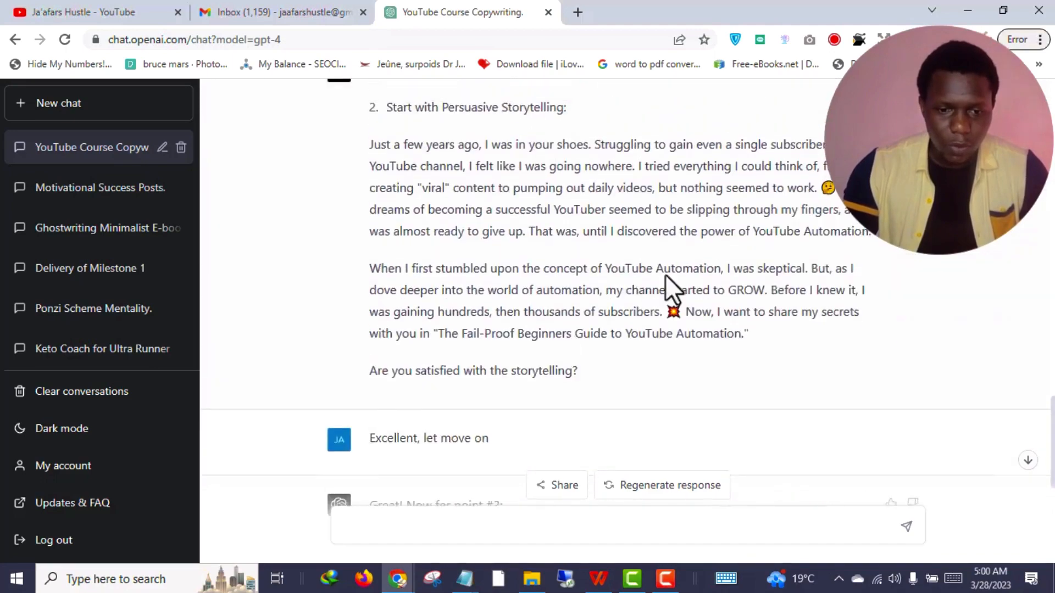
{"action": "scroll", "scroll_direction": "up", "scroll_amount": 3}
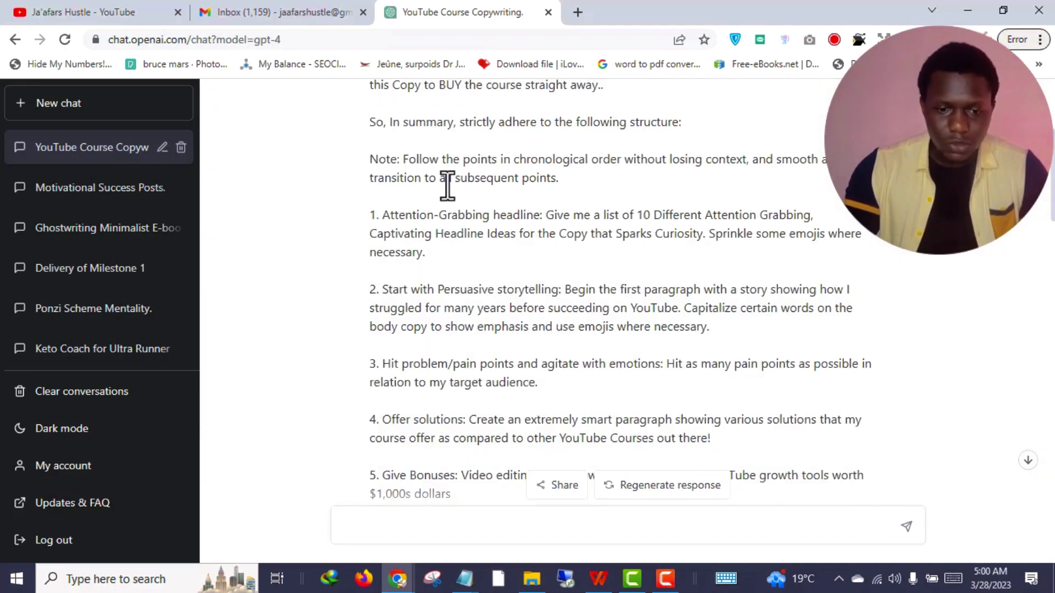
{"action": "scroll", "scroll_direction": "up", "scroll_amount": 3}
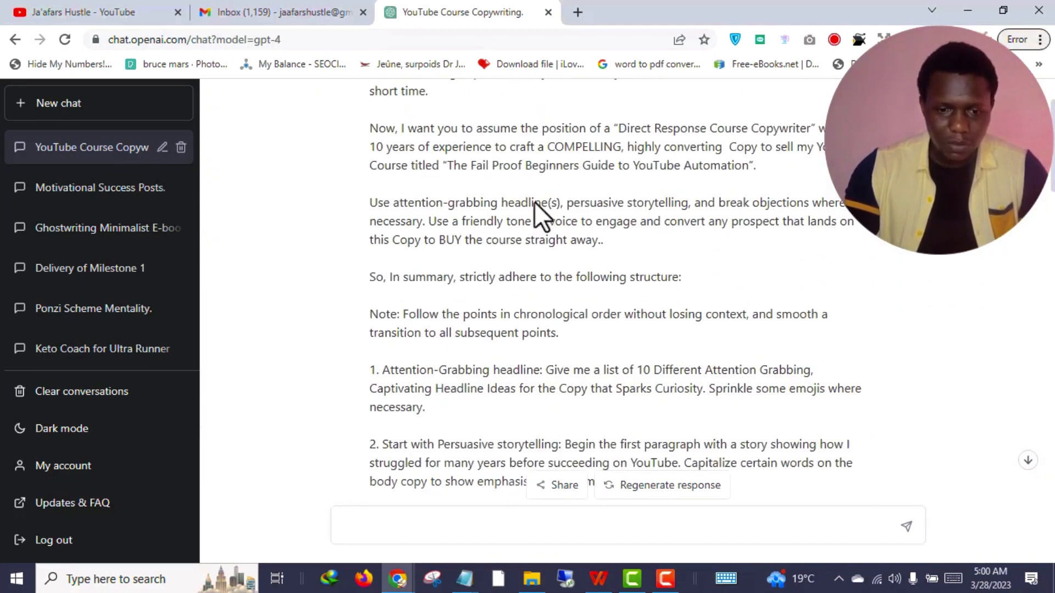
{"action": "scroll", "scroll_direction": "down", "scroll_amount": 3}
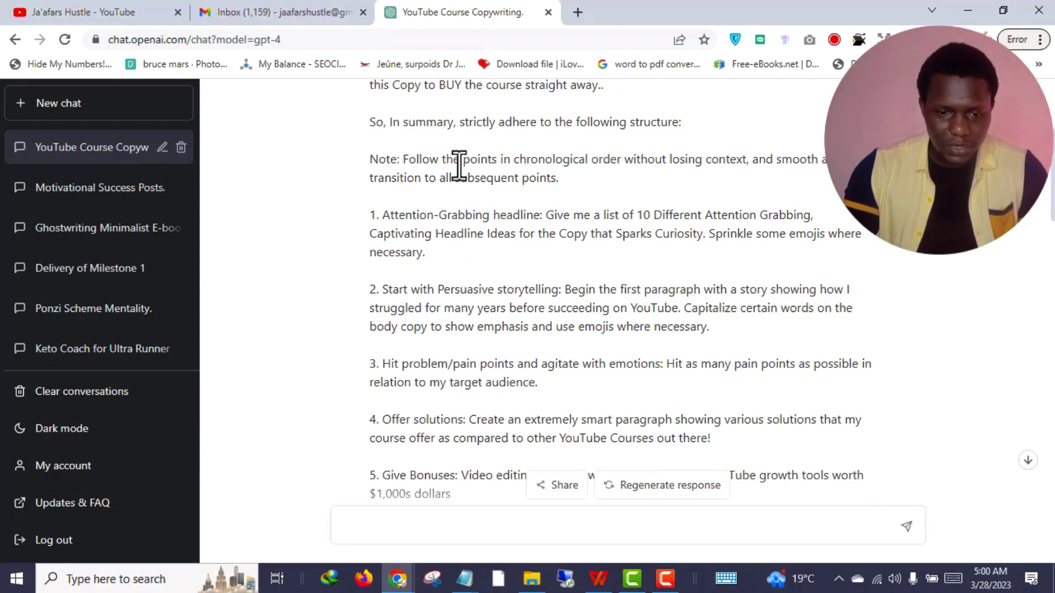
{"action": "scroll", "scroll_direction": "down", "scroll_amount": 3}
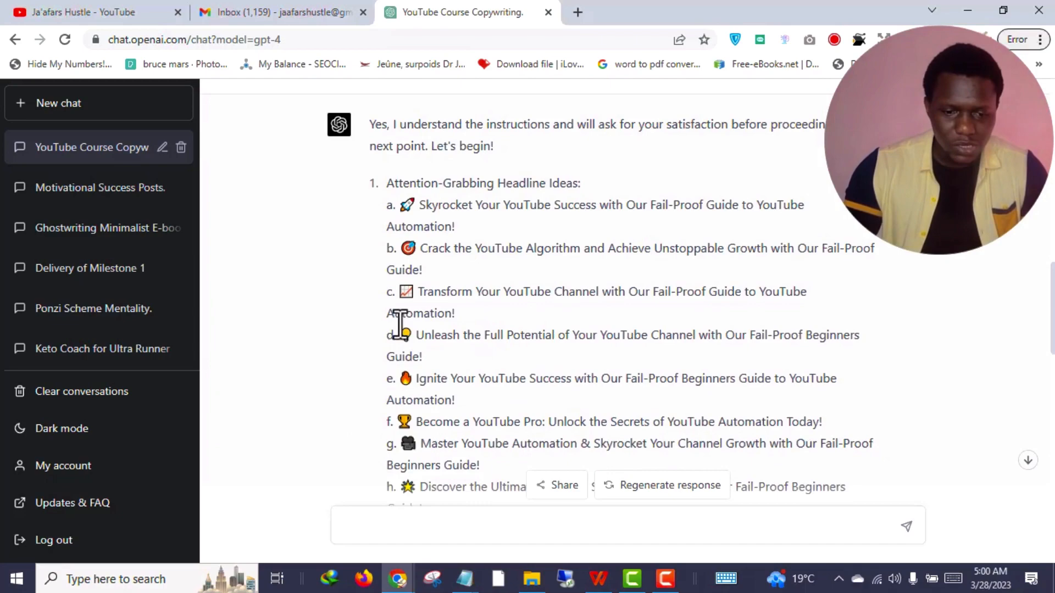
{"action": "scroll", "scroll_direction": "up", "scroll_amount": 3}
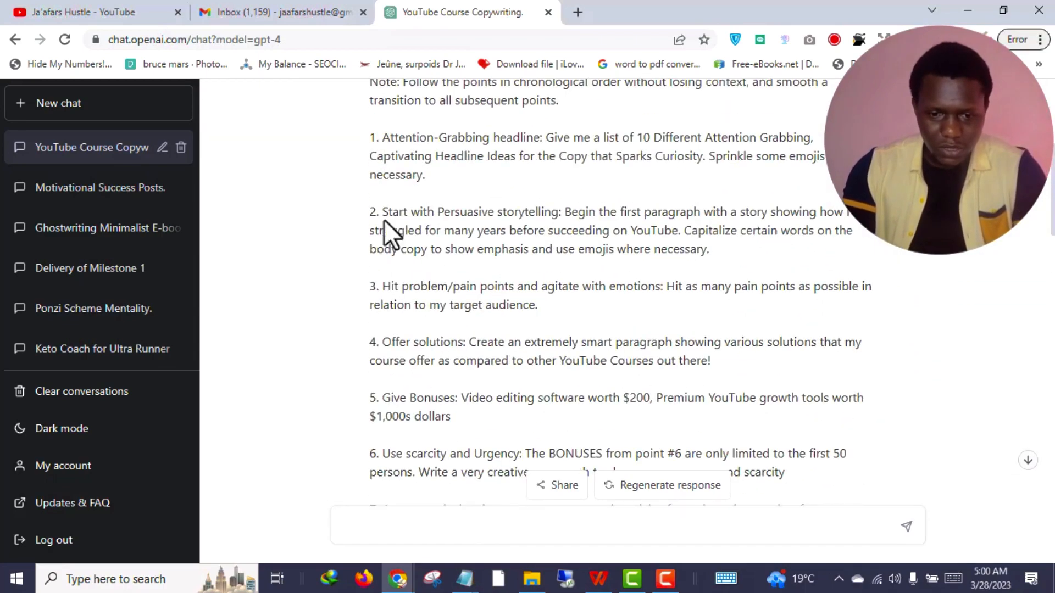
{"action": "scroll", "scroll_direction": "down", "scroll_amount": 3}
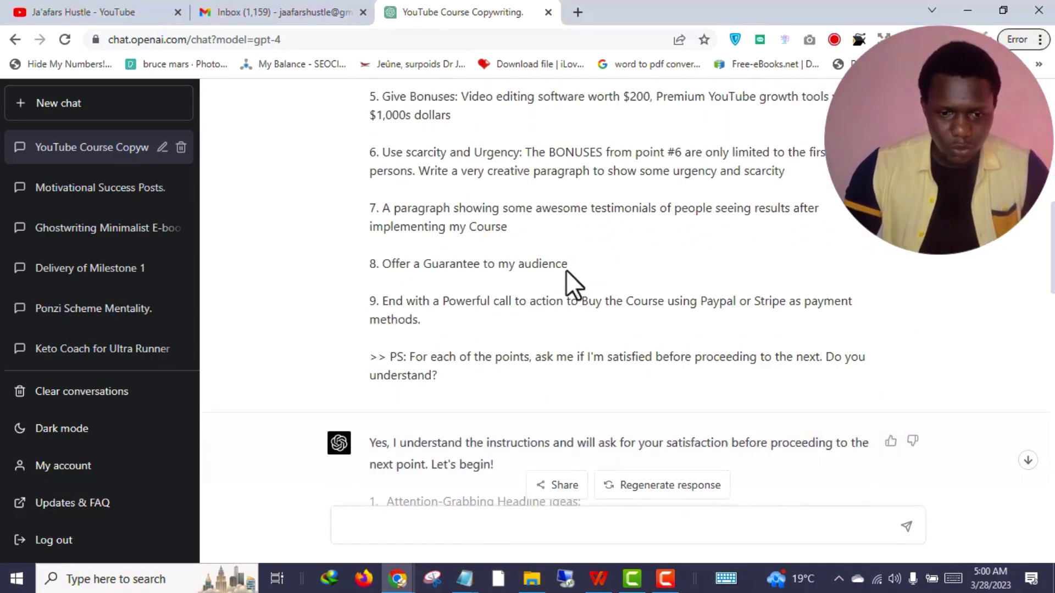
{"action": "scroll", "scroll_direction": "down", "scroll_amount": 3}
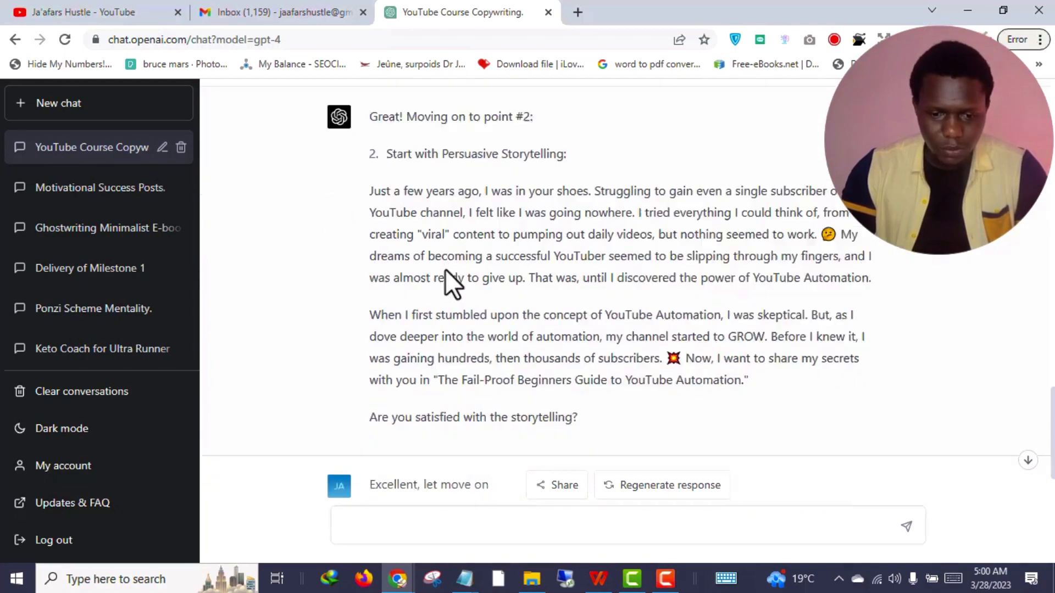
{"action": "scroll", "scroll_direction": "up", "scroll_amount": 3}
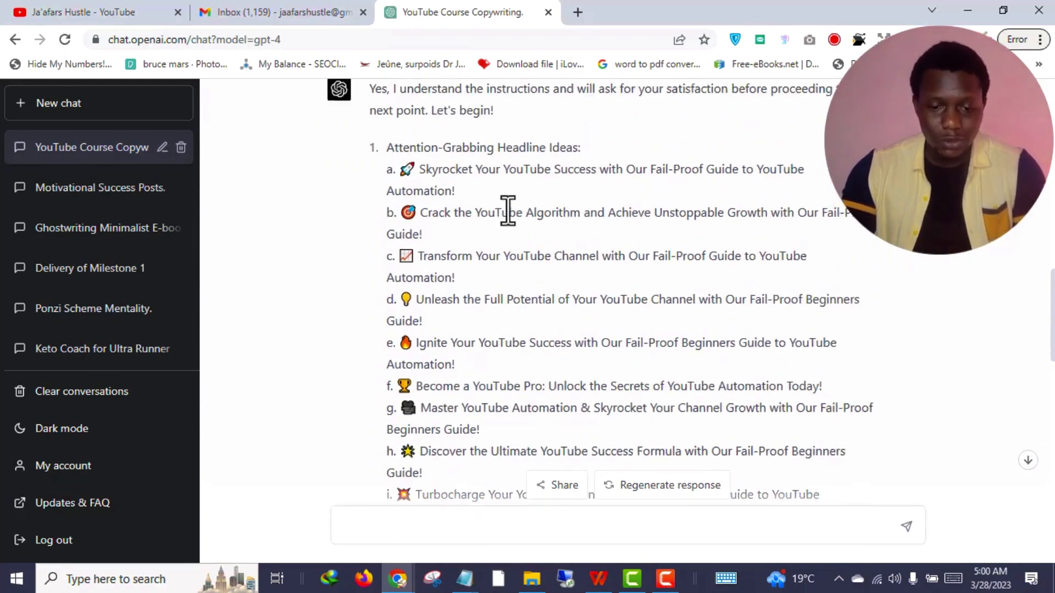
{"action": "scroll", "scroll_direction": "up", "scroll_amount": 3}
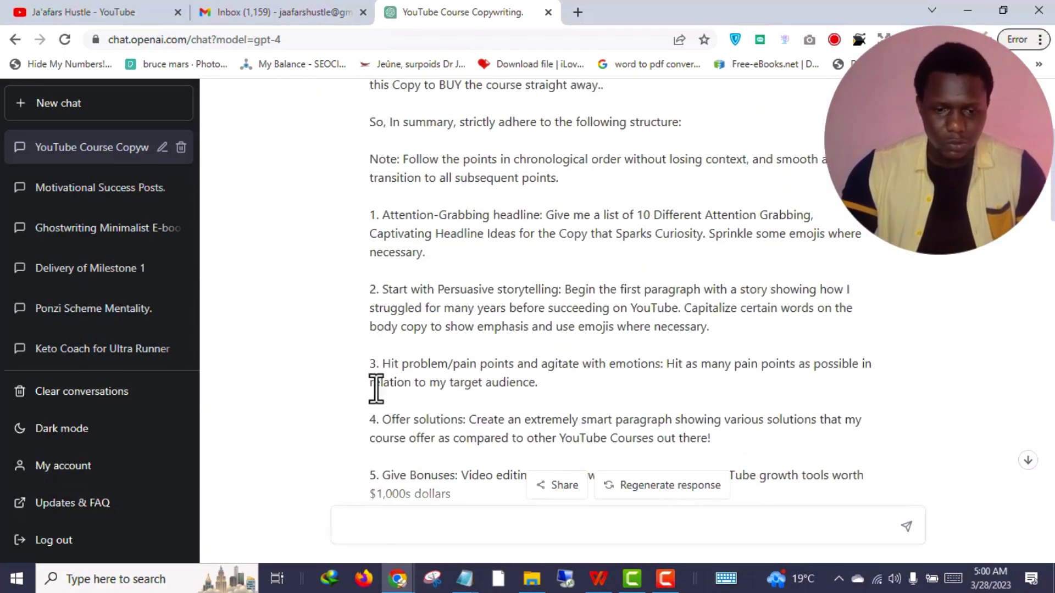
{"action": "mouse_move", "coordinate": [636, 367]}
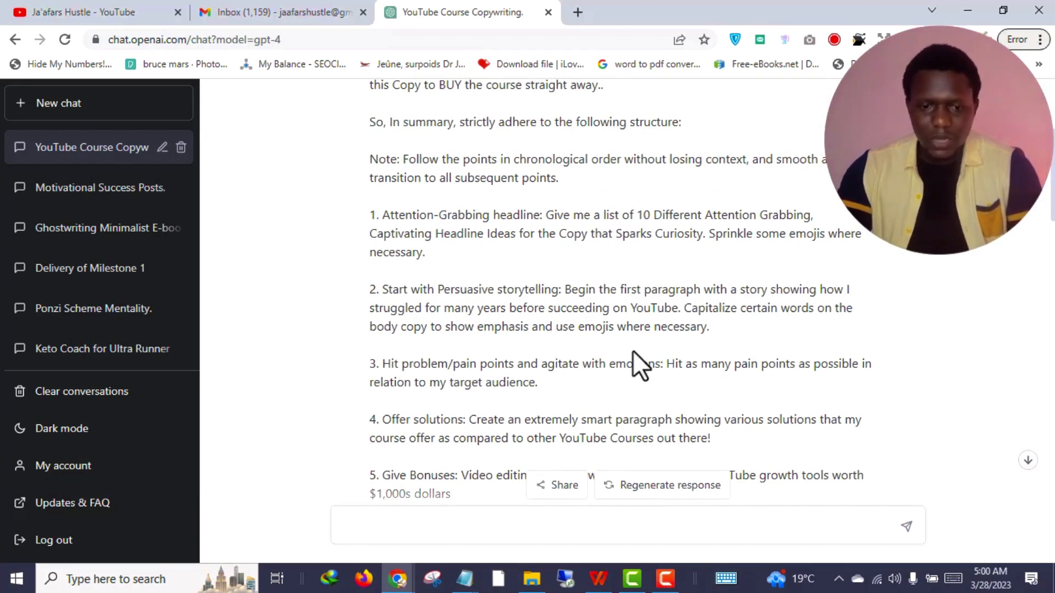
{"action": "scroll", "scroll_direction": "down", "scroll_amount": 3}
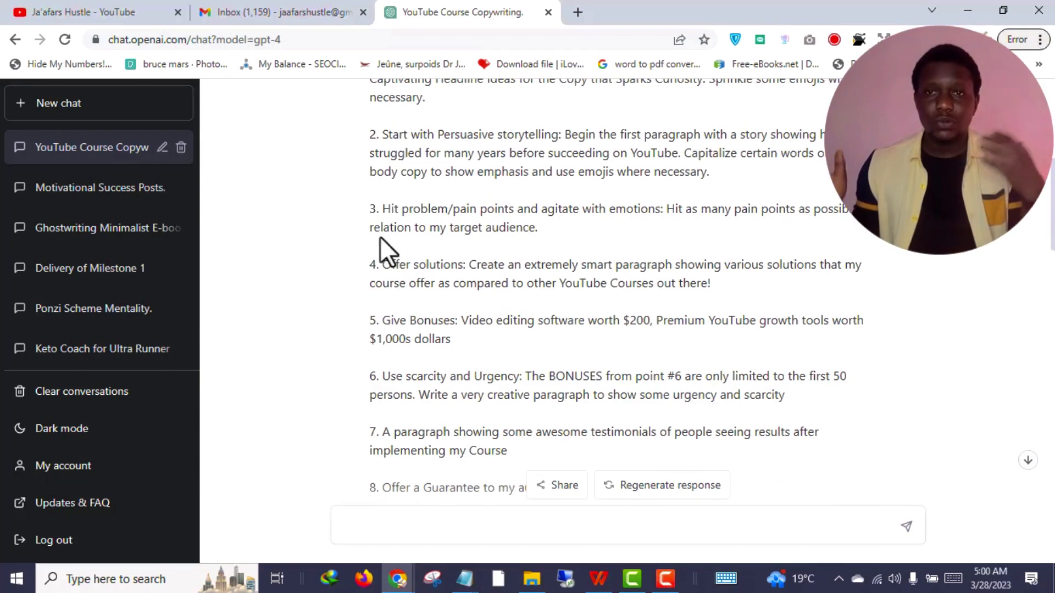
{"action": "scroll", "scroll_direction": "down", "scroll_amount": 3}
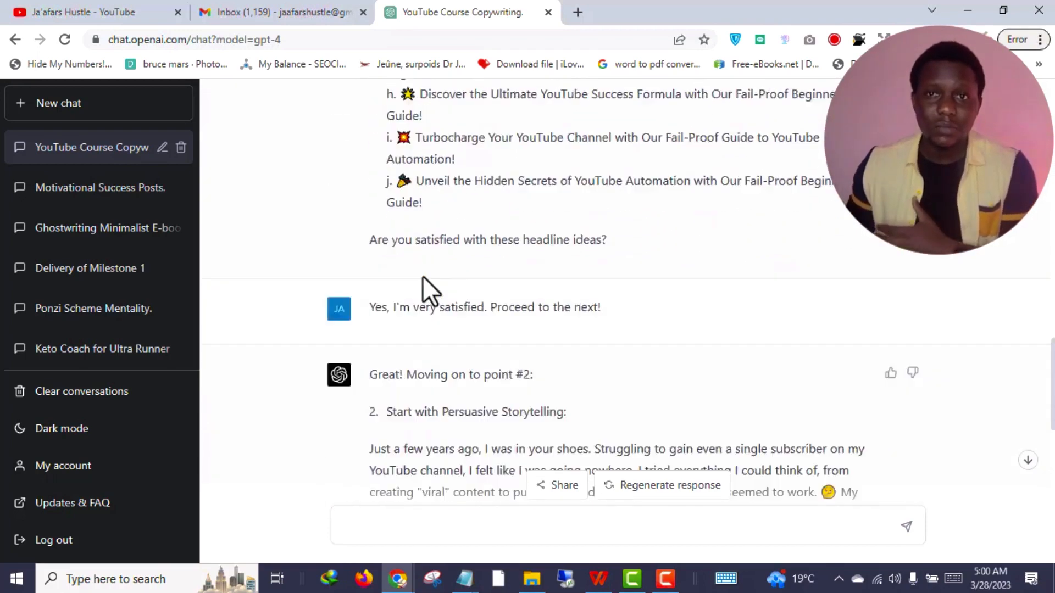
{"action": "scroll", "scroll_direction": "down", "scroll_amount": 3}
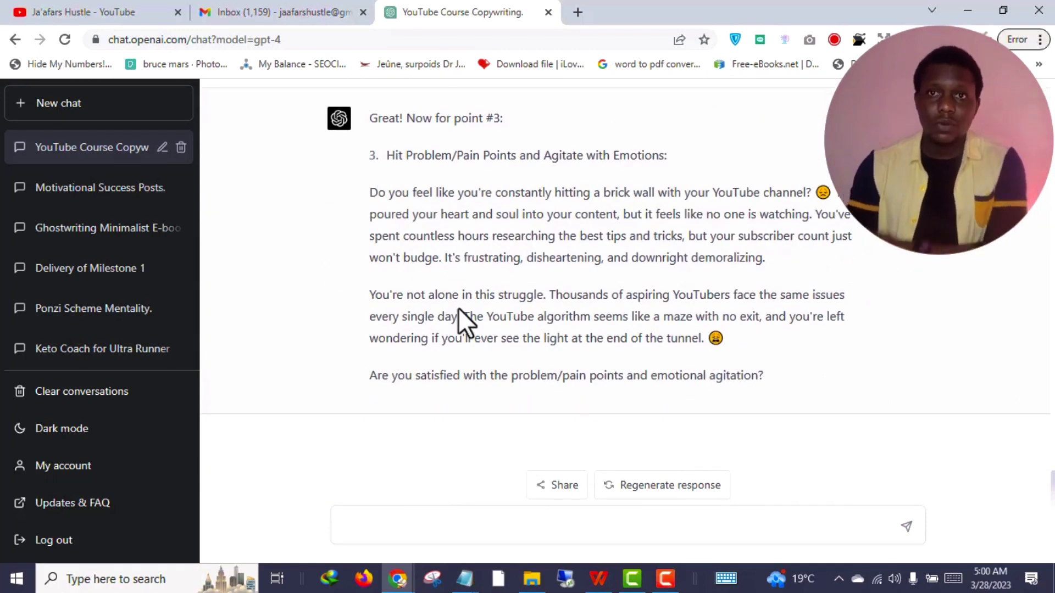